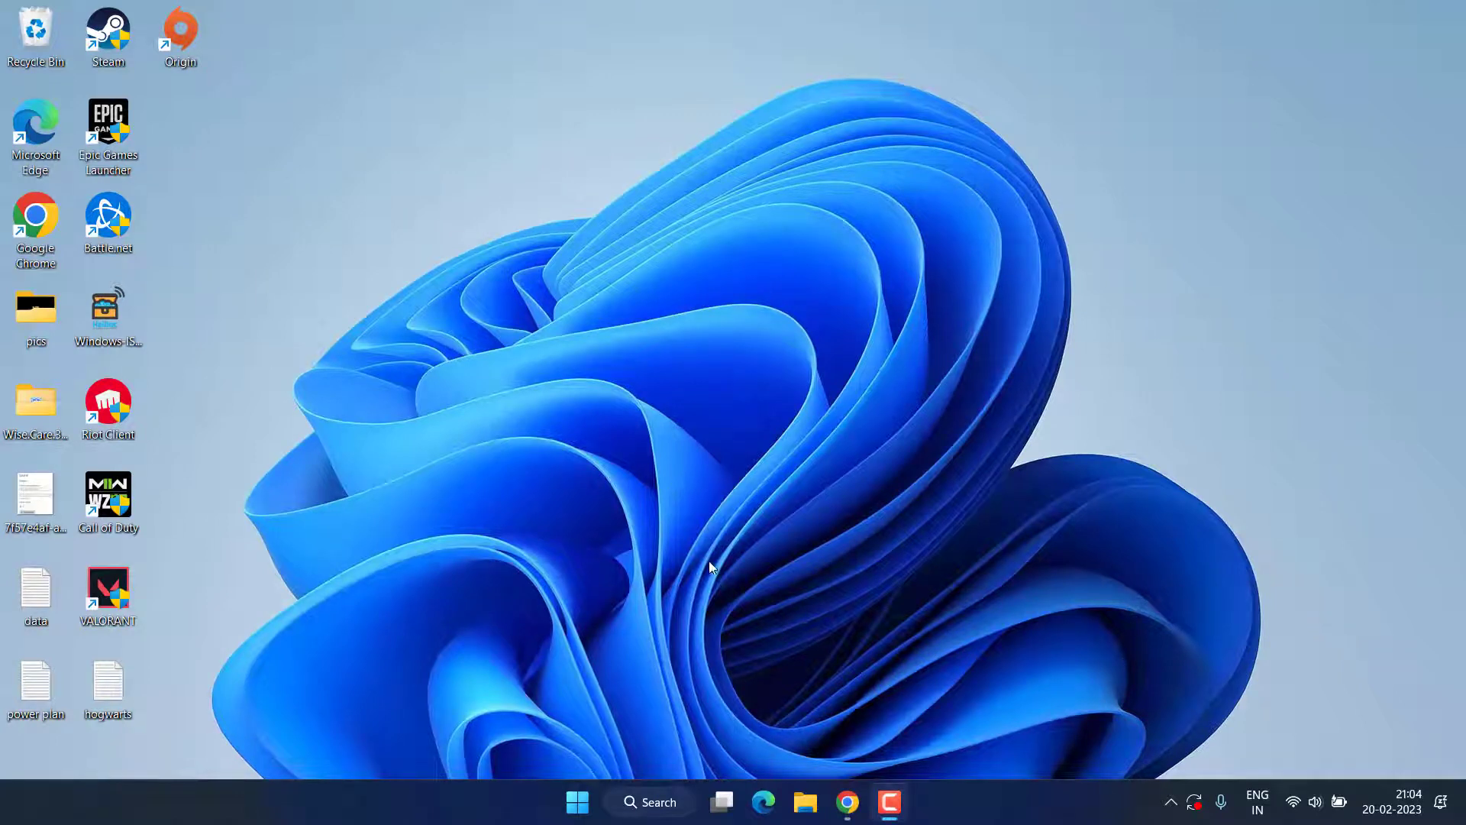
mouse_move(982, 654)
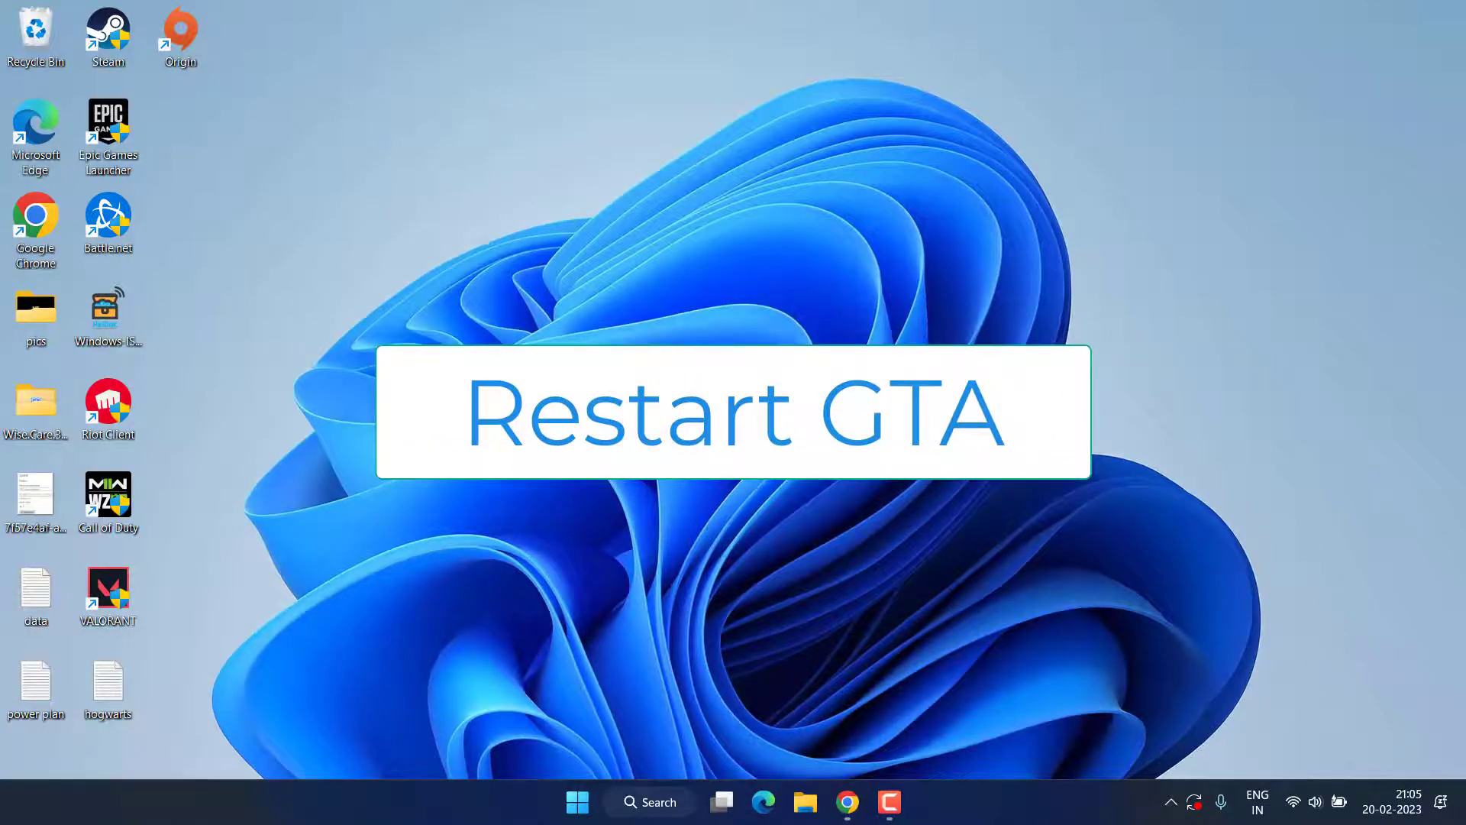
Launch Windows Security from Start search and switch Real-time protection off
left_click(729, 413)
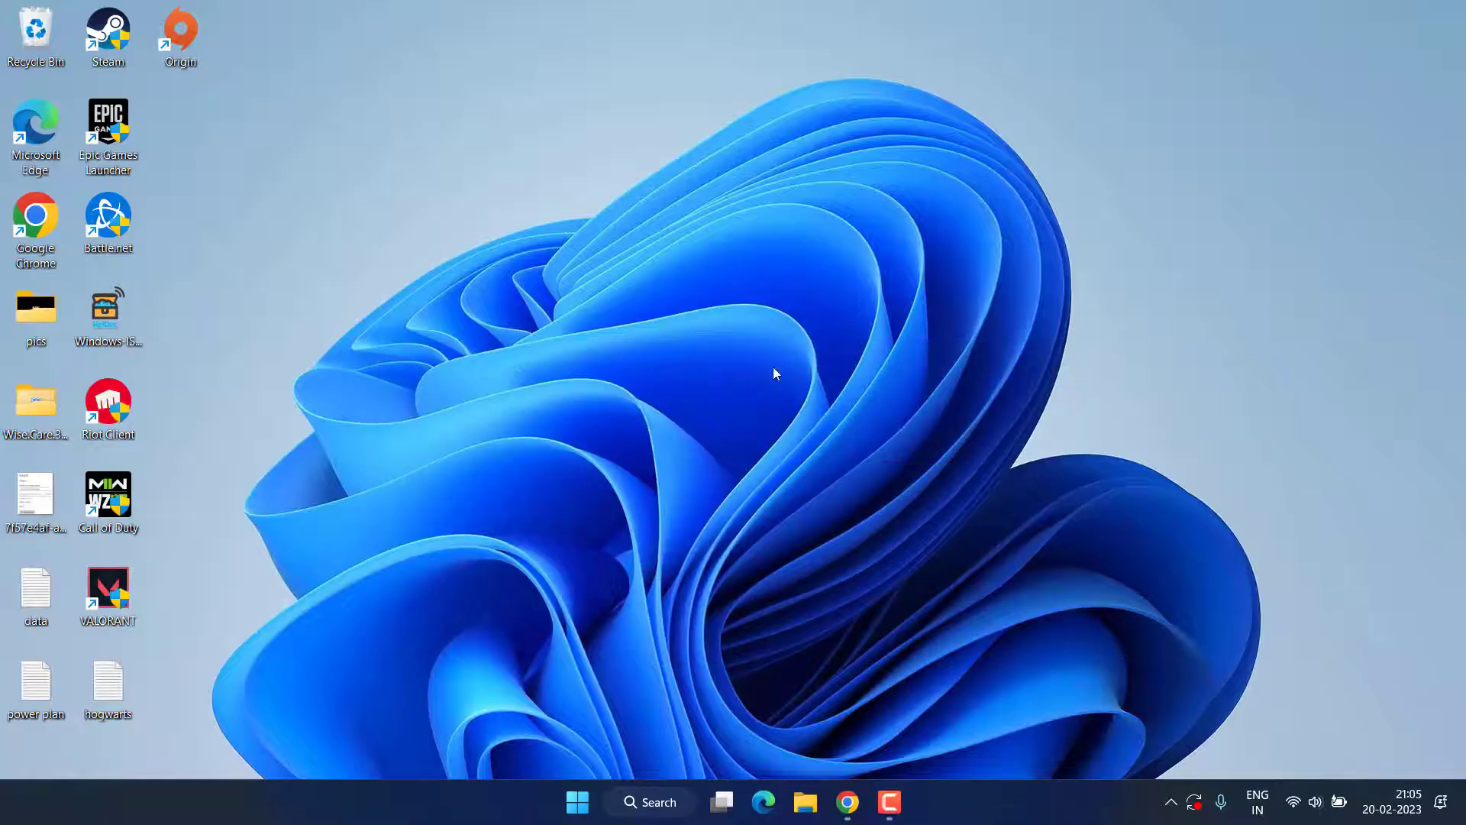
mouse_move(595, 604)
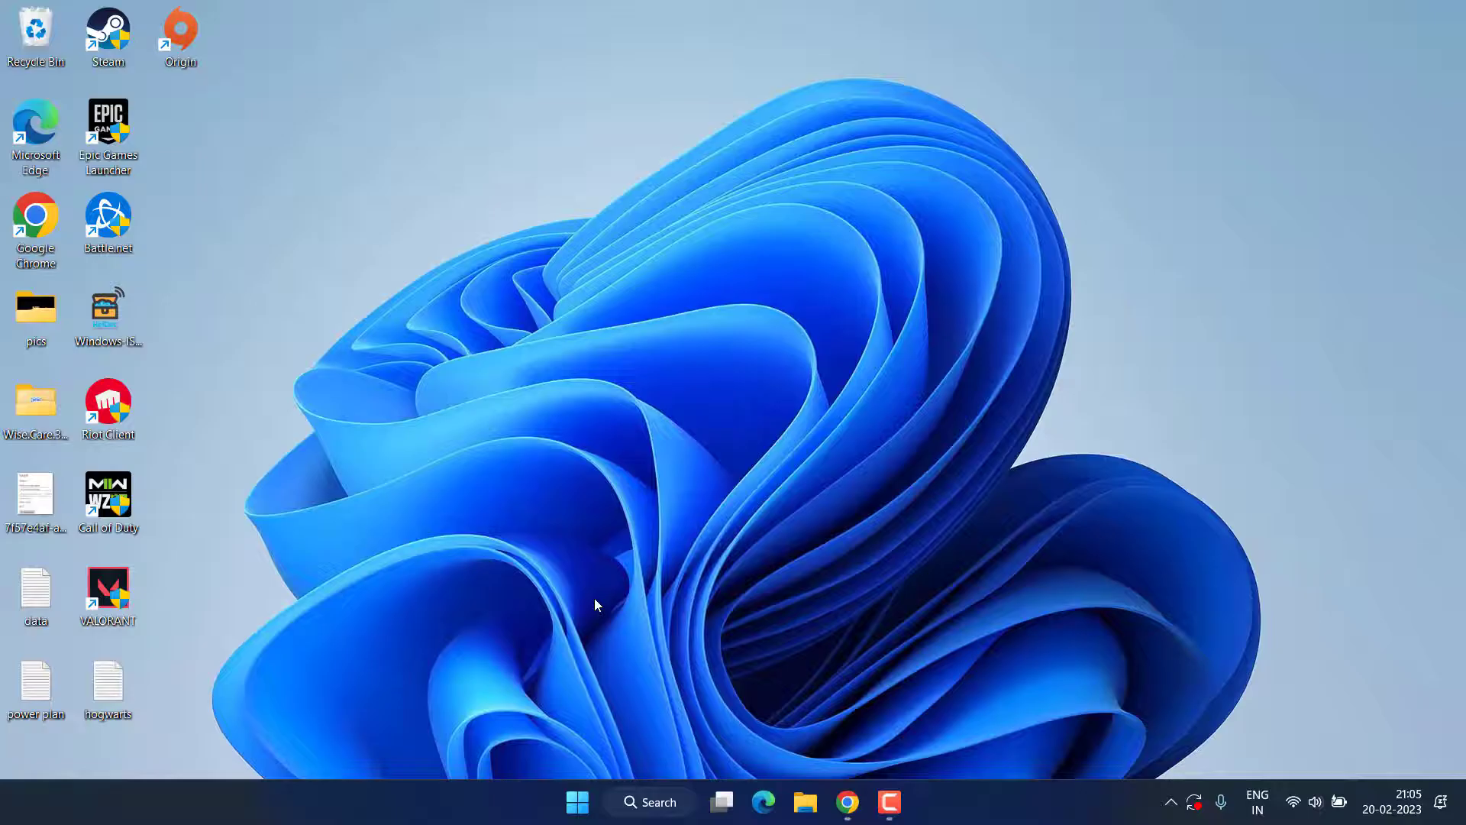
left_click(577, 801)
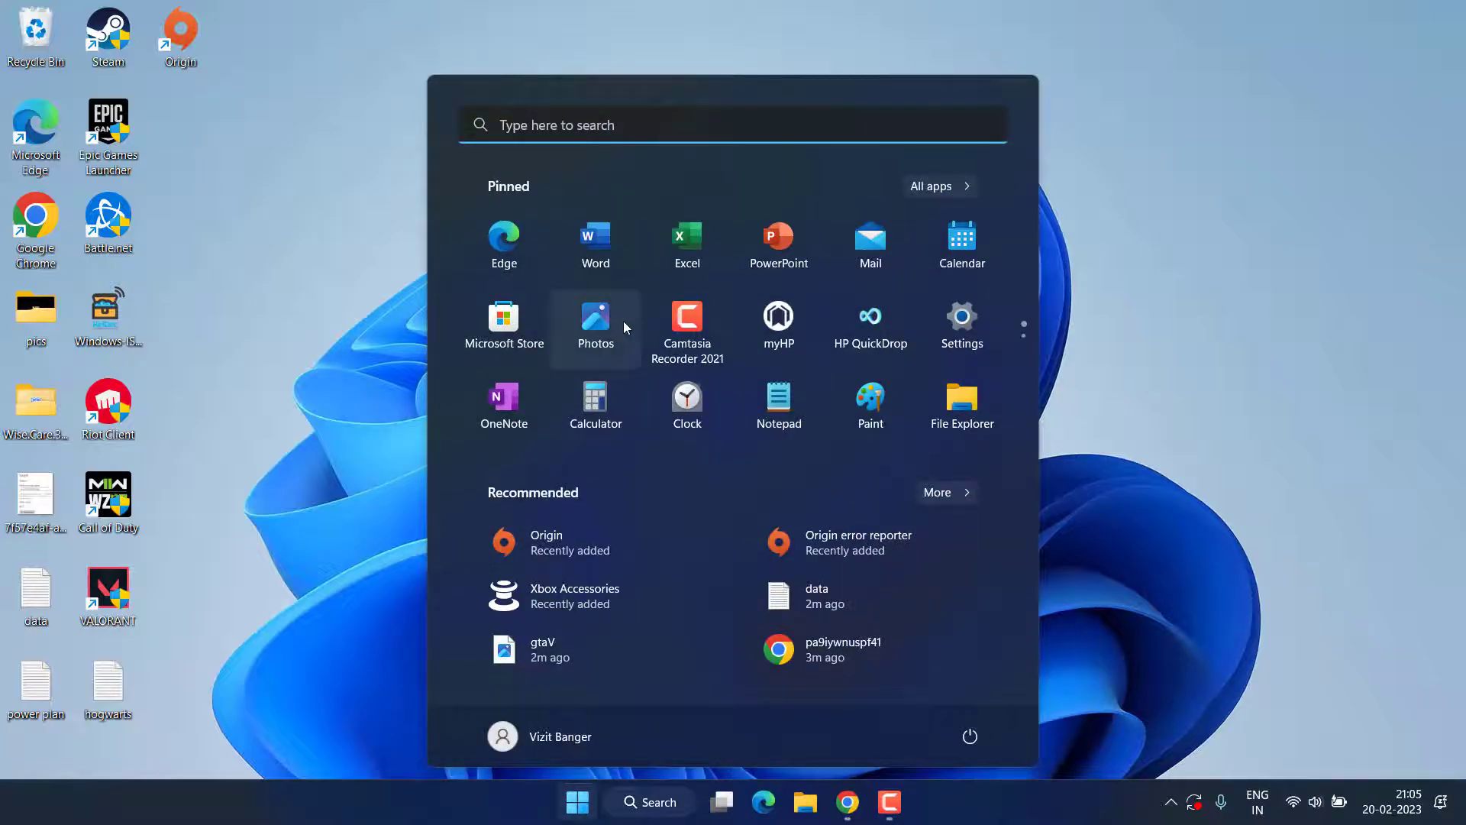
type("windows security")
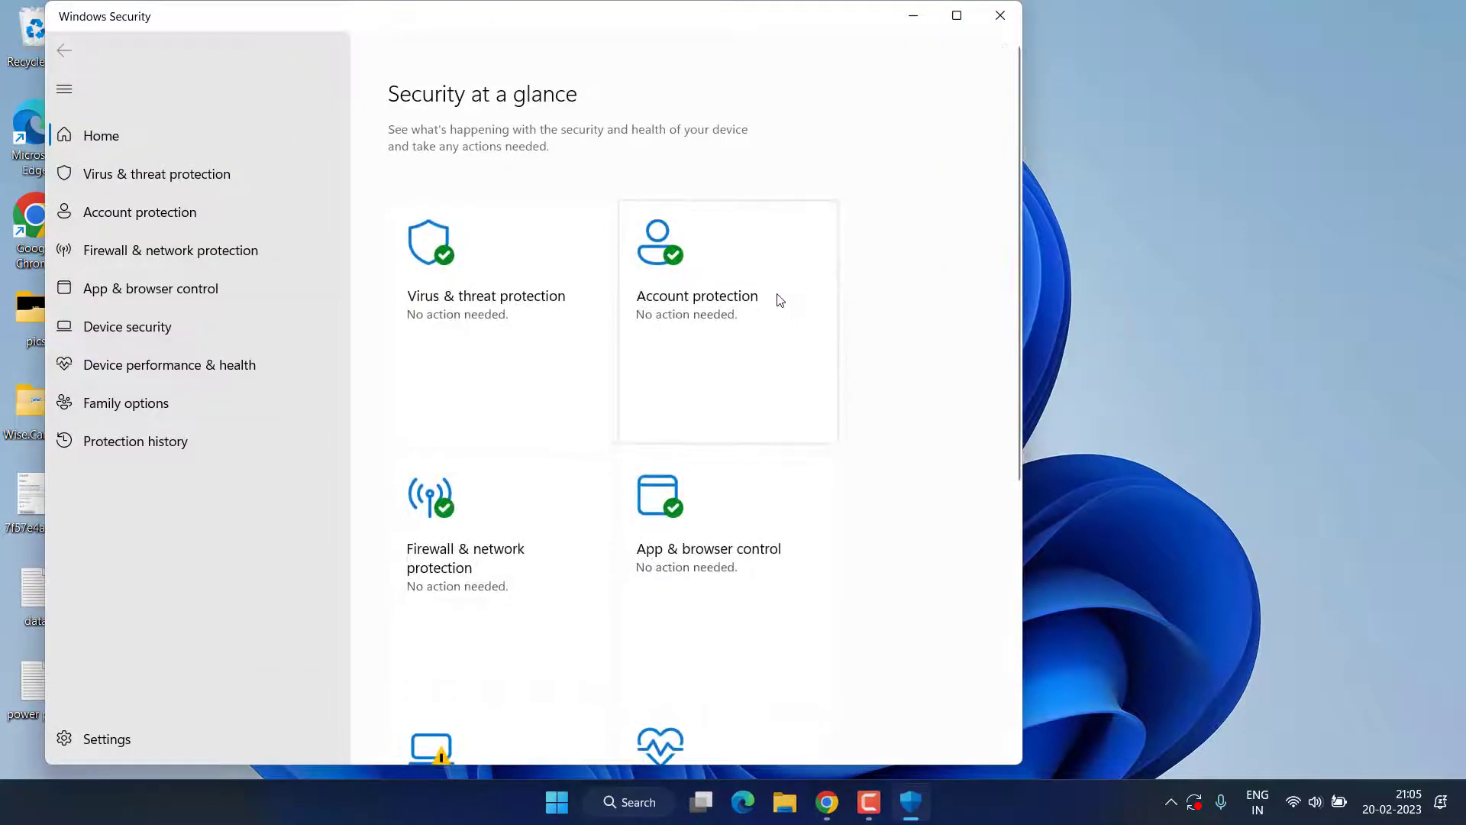
mouse_move(706, 275)
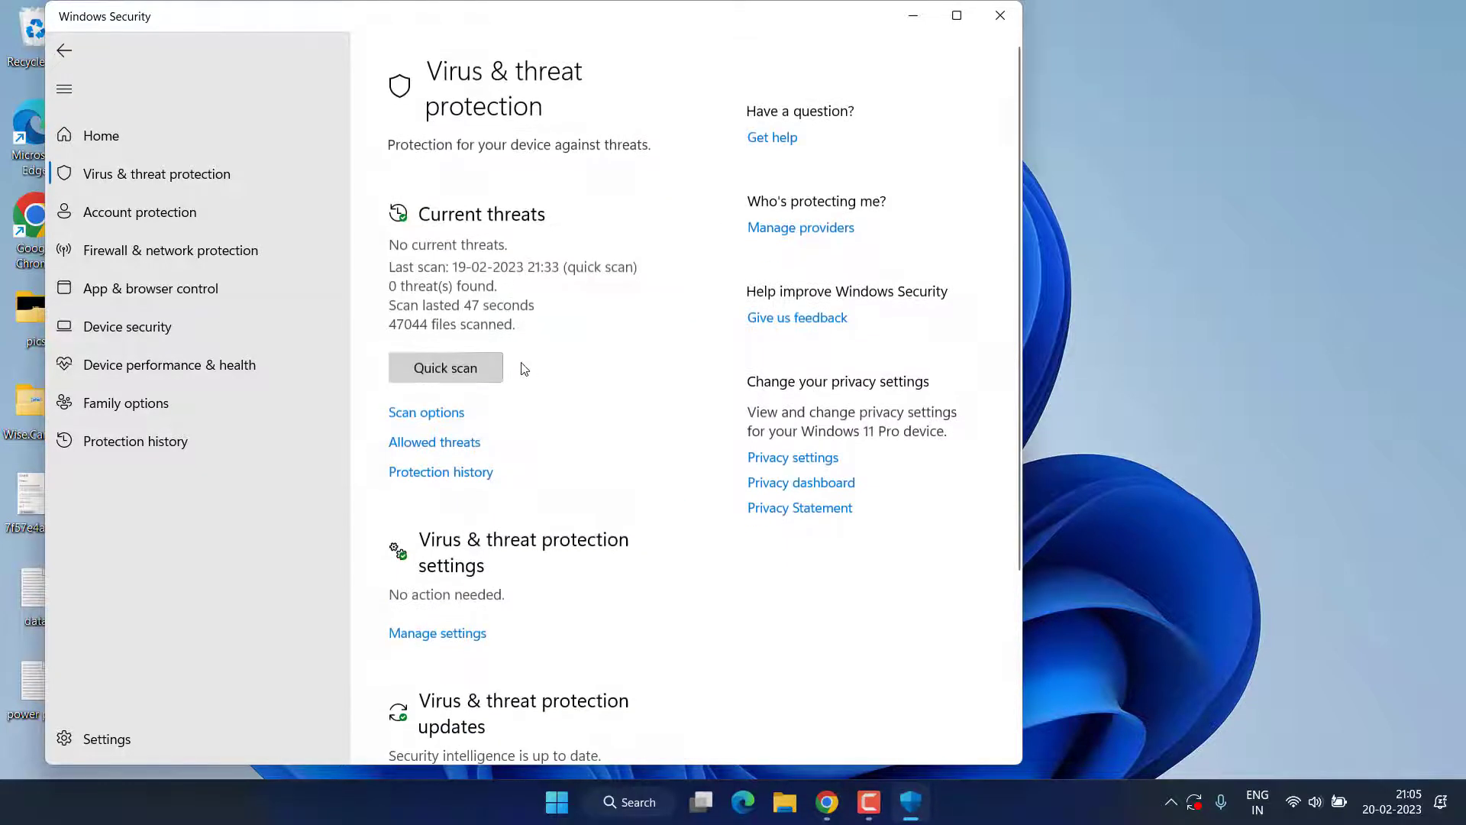
mouse_move(467, 610)
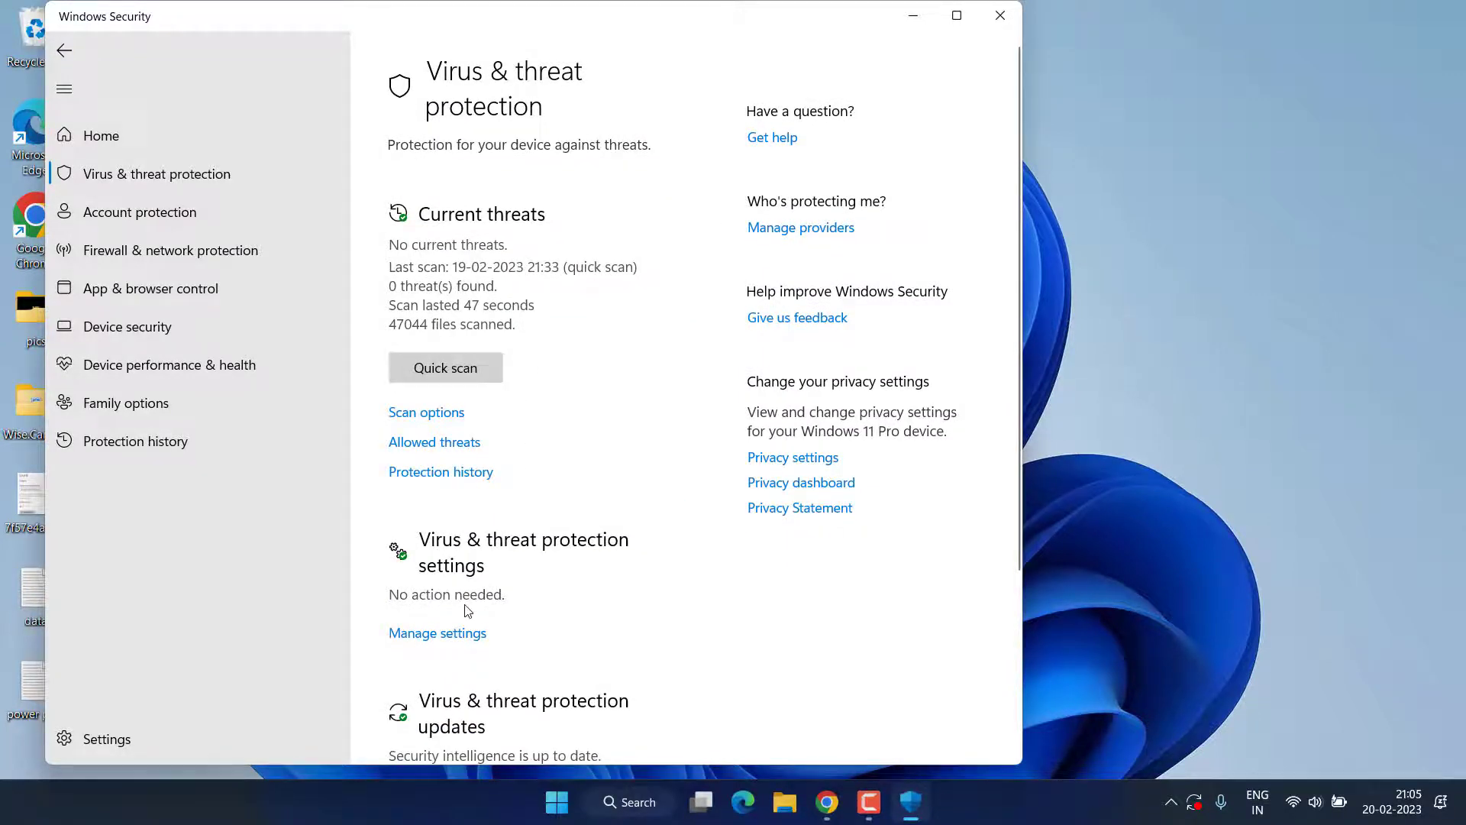
left_click(437, 632)
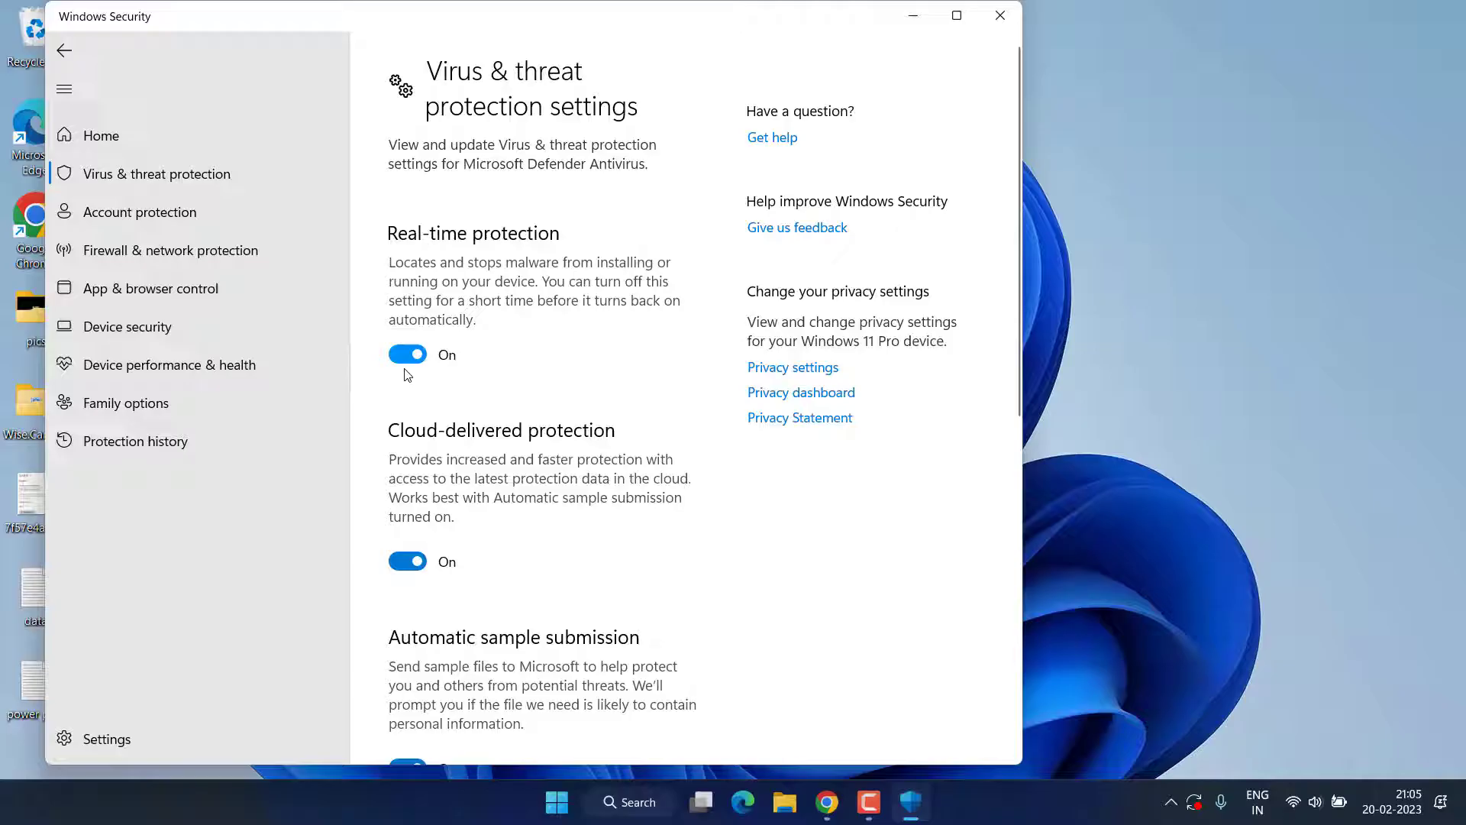
left_click(407, 353)
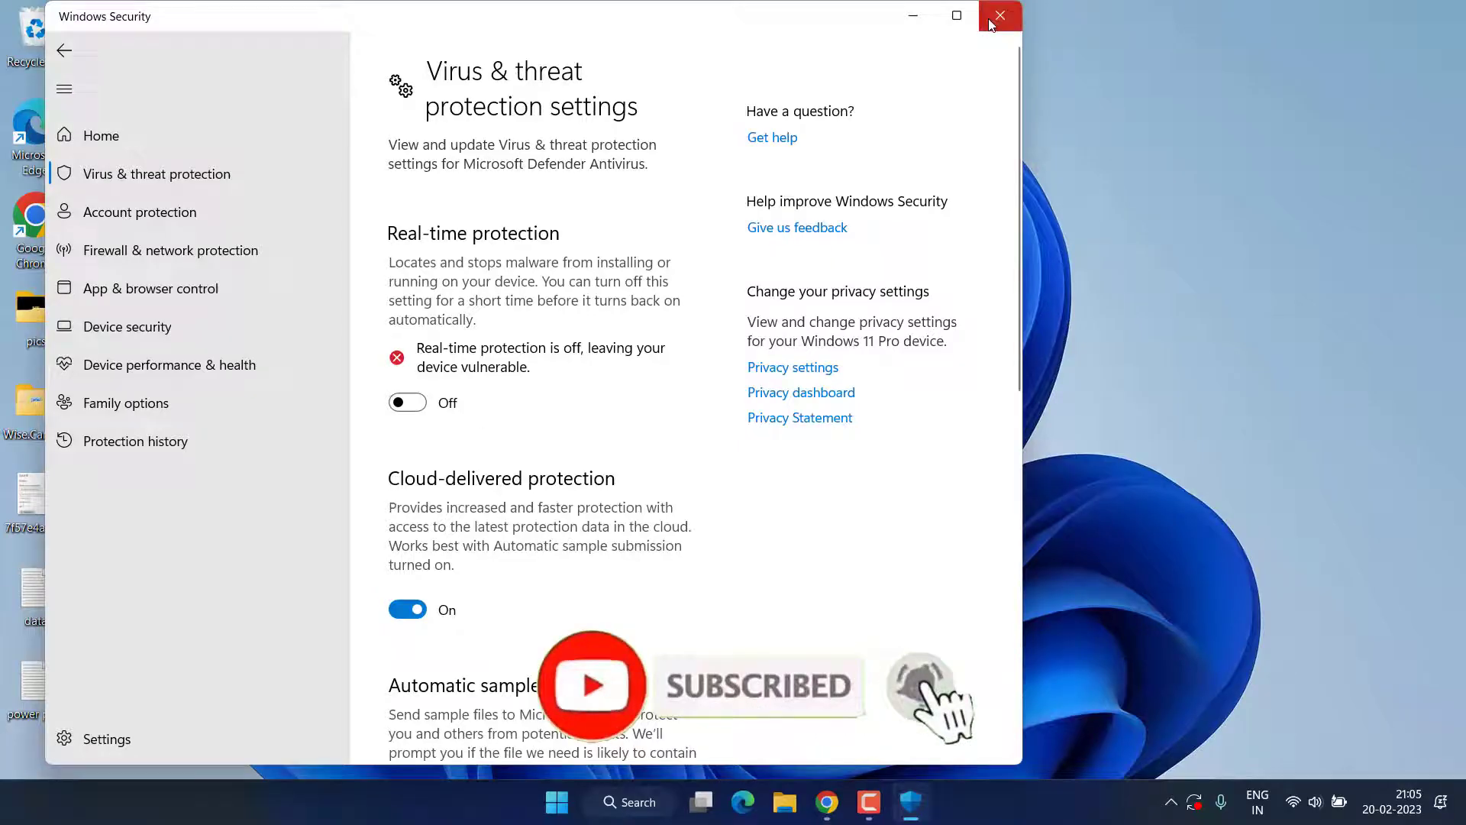
mouse_move(912, 17)
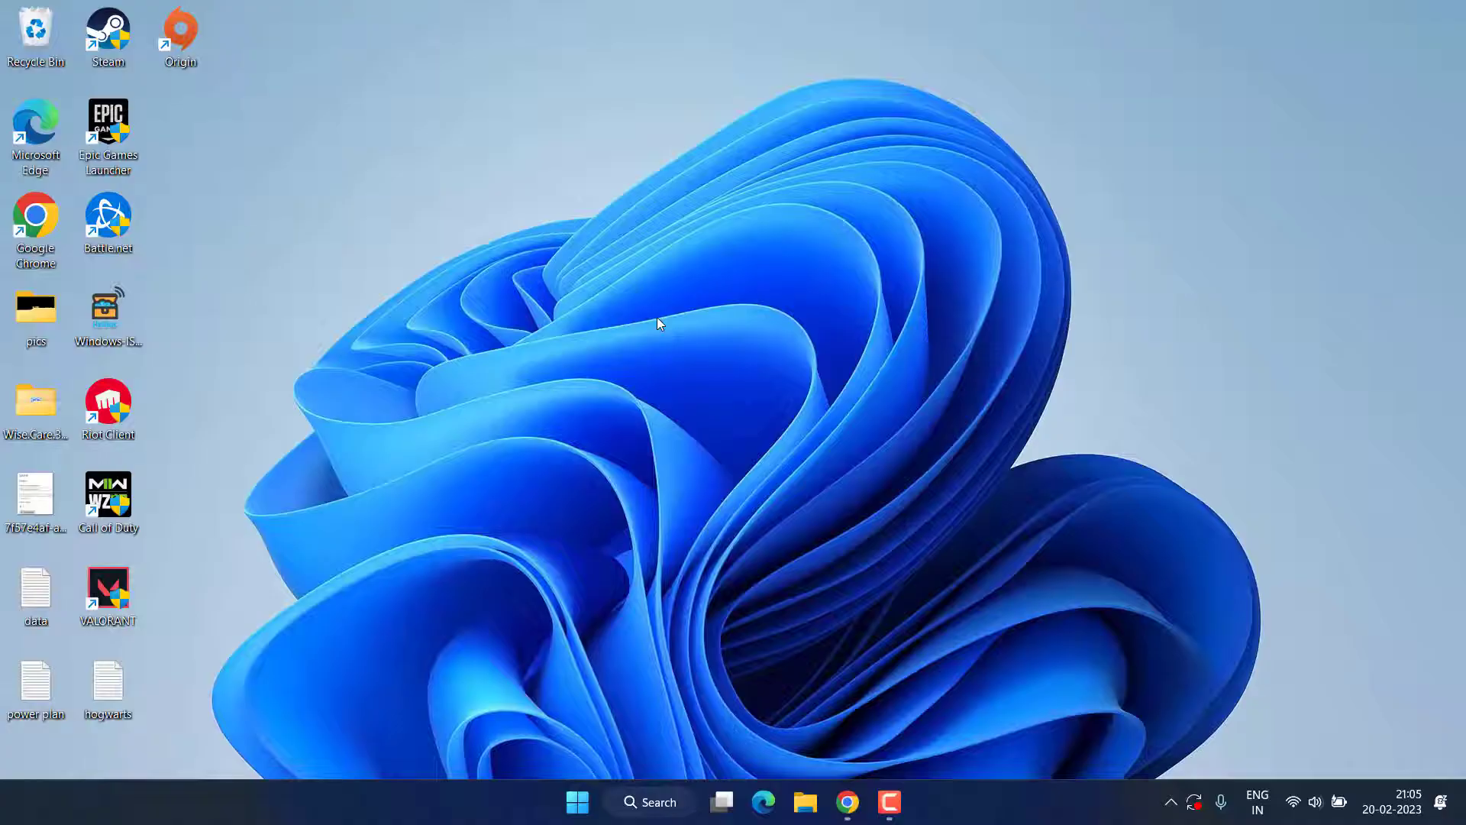
mouse_move(583, 783)
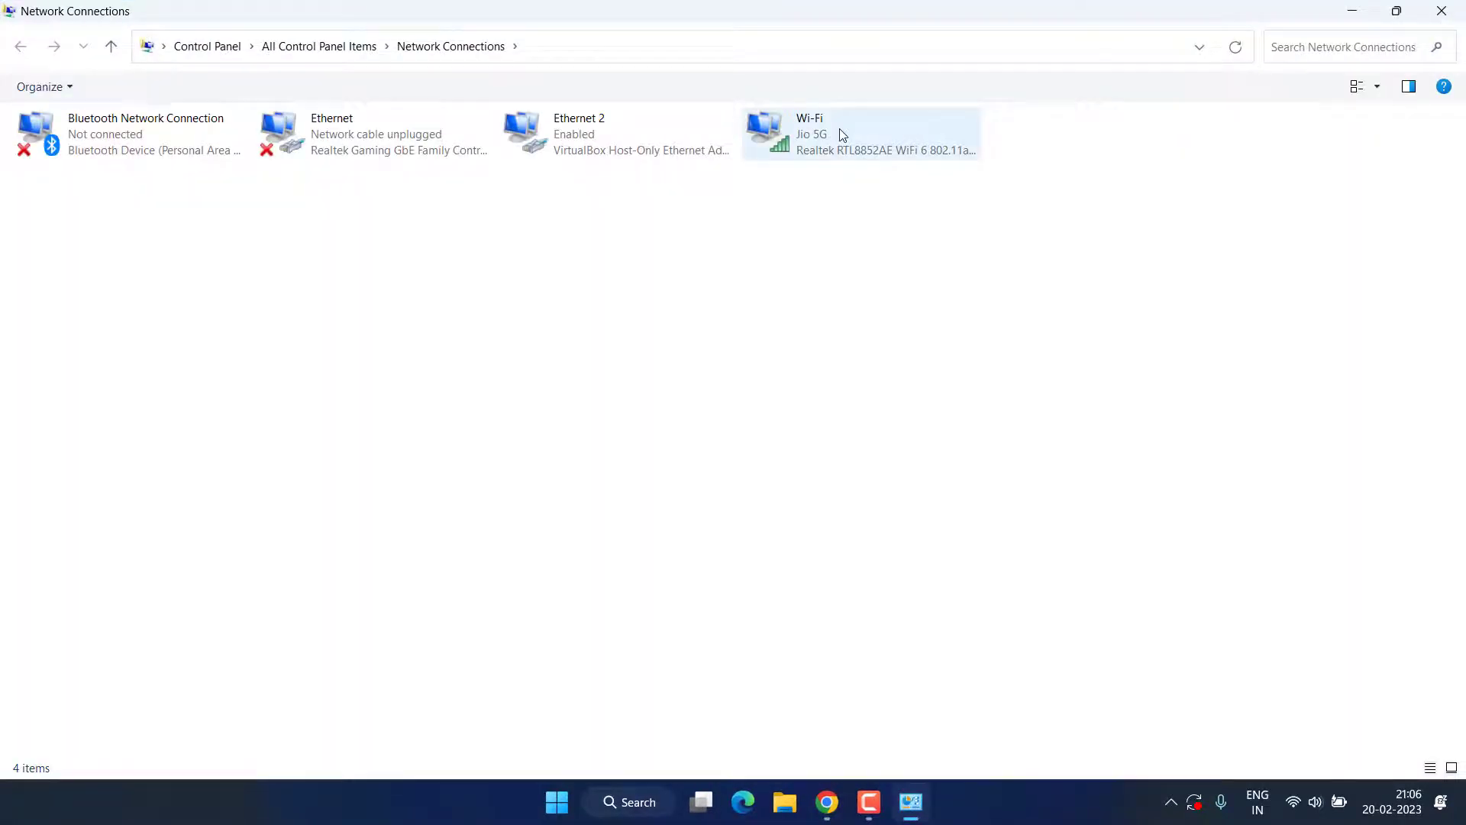
Open the Wi-Fi adapter's Internet Protocol Version 4 (TCP/IPv4) properties
left_click(860, 134)
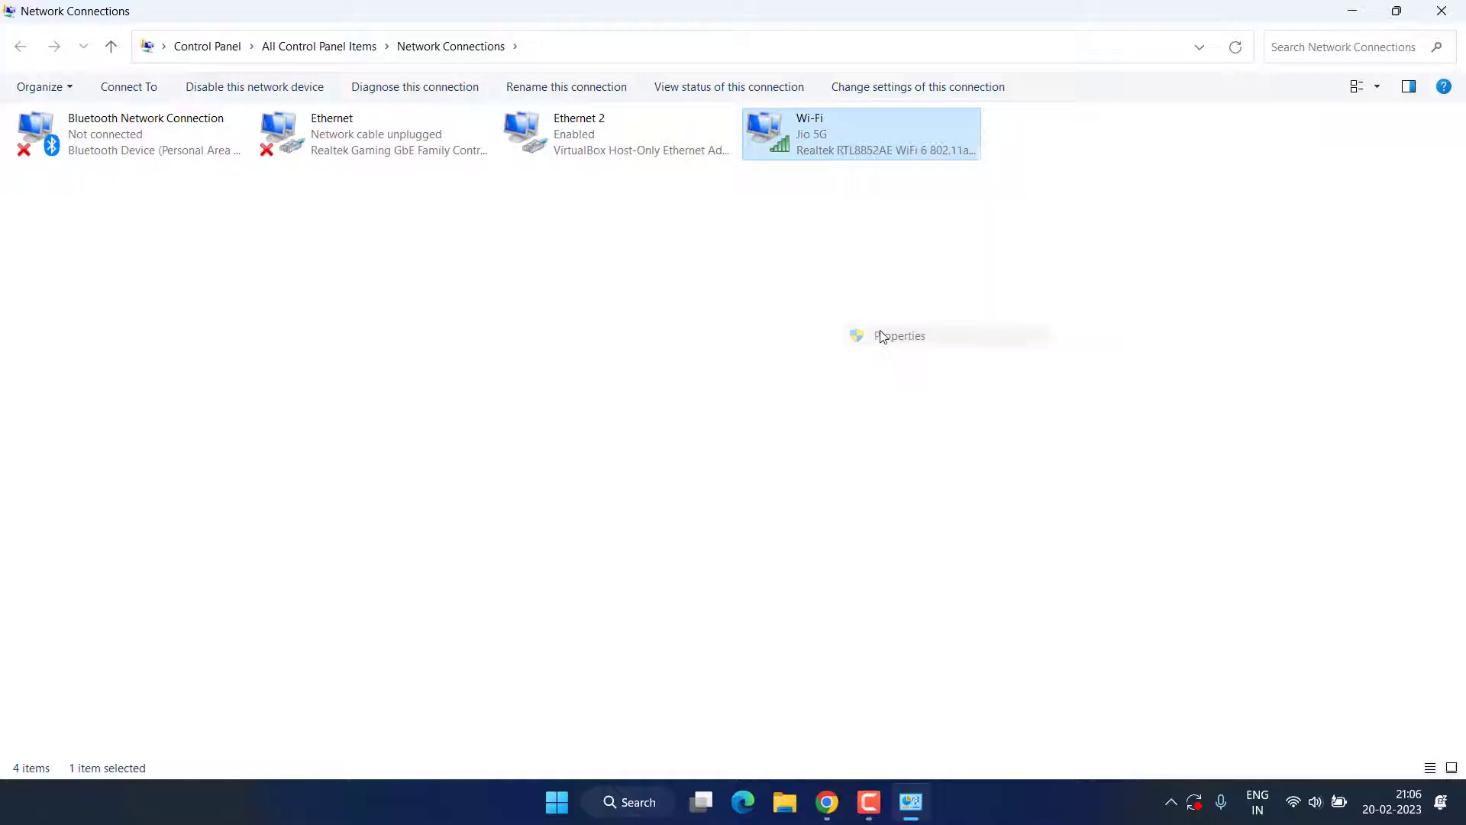
left_click(898, 335)
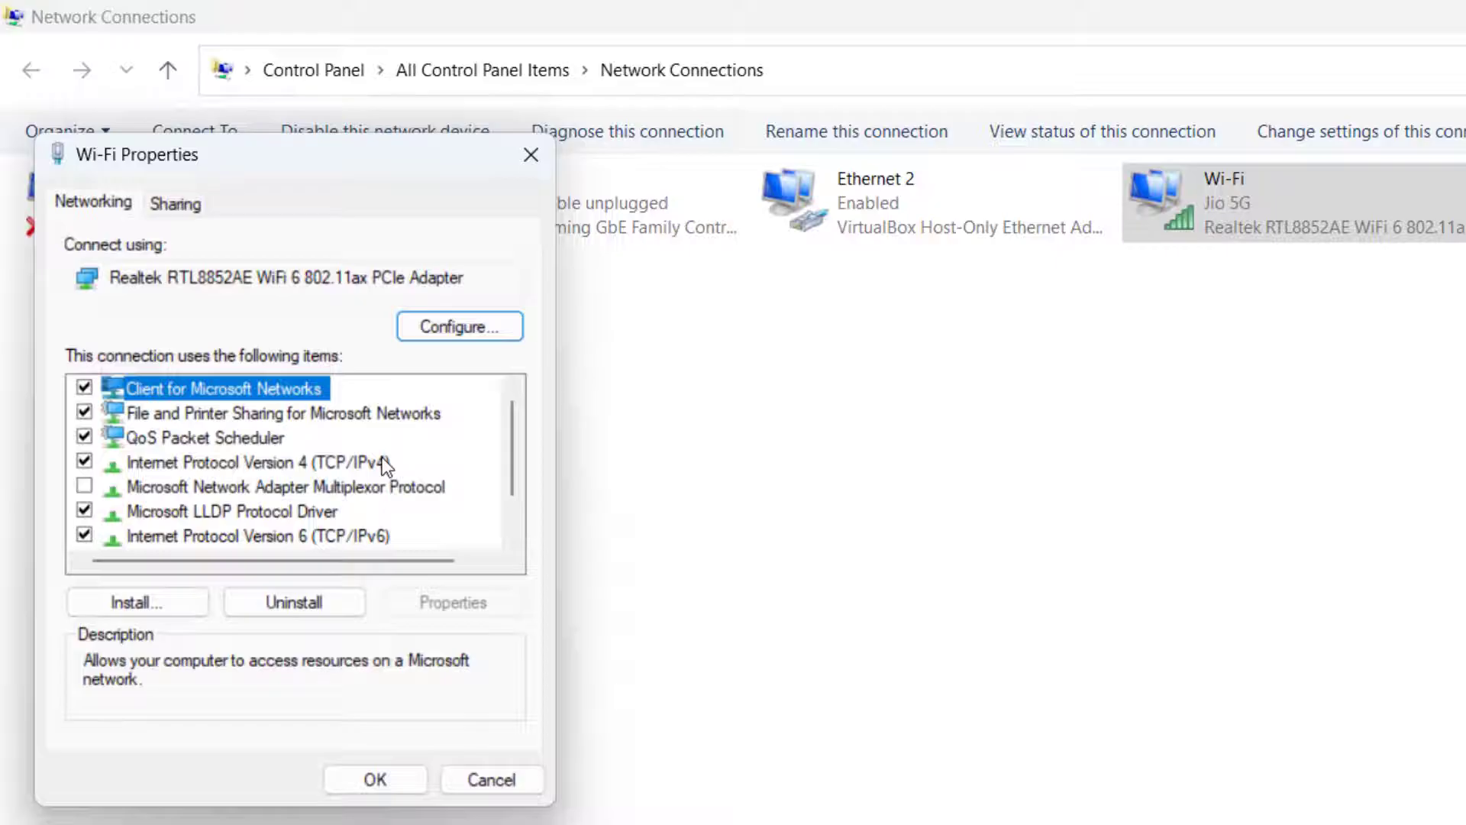
left_click(245, 461)
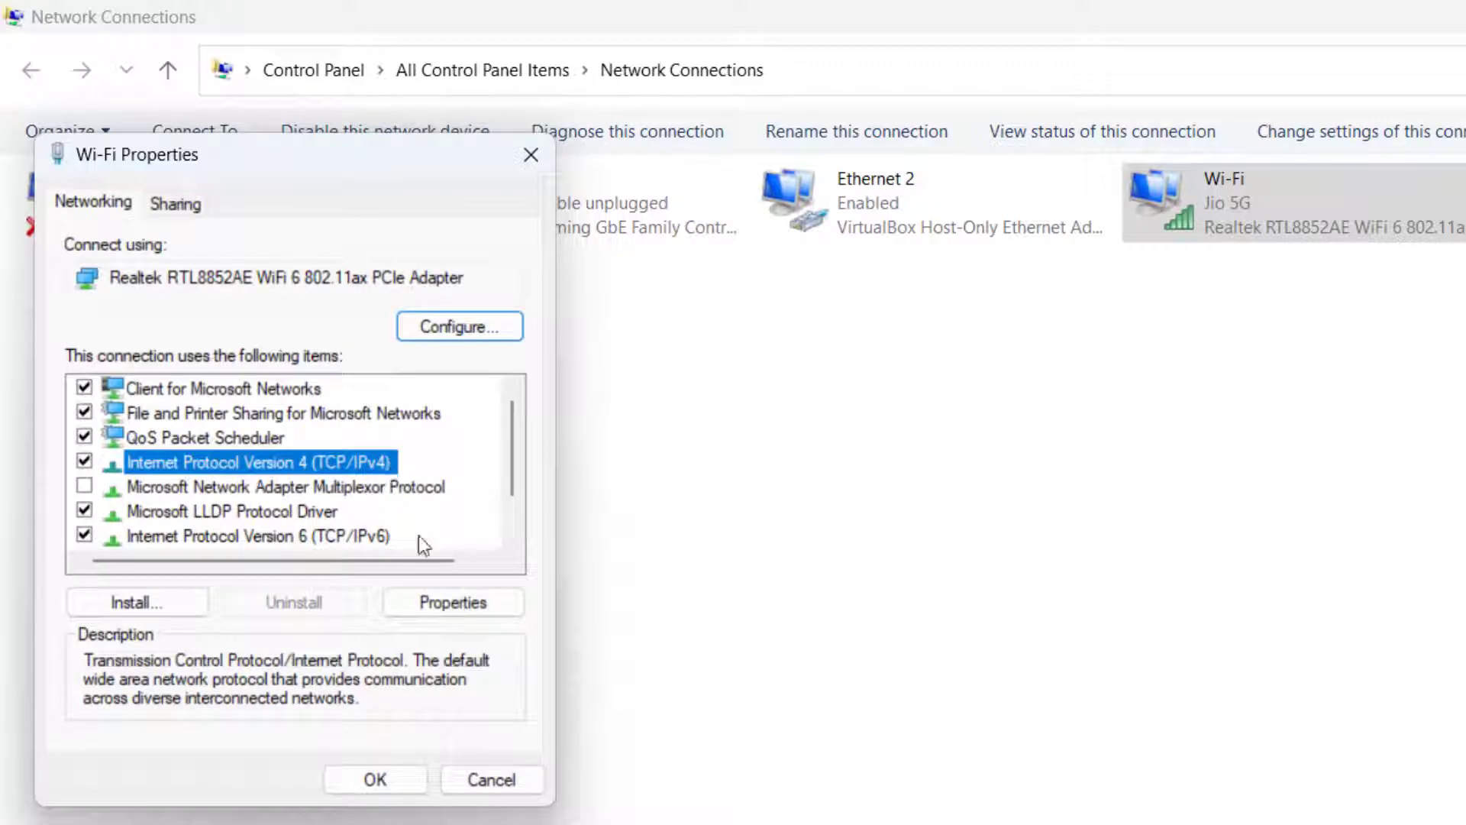
left_click(453, 601)
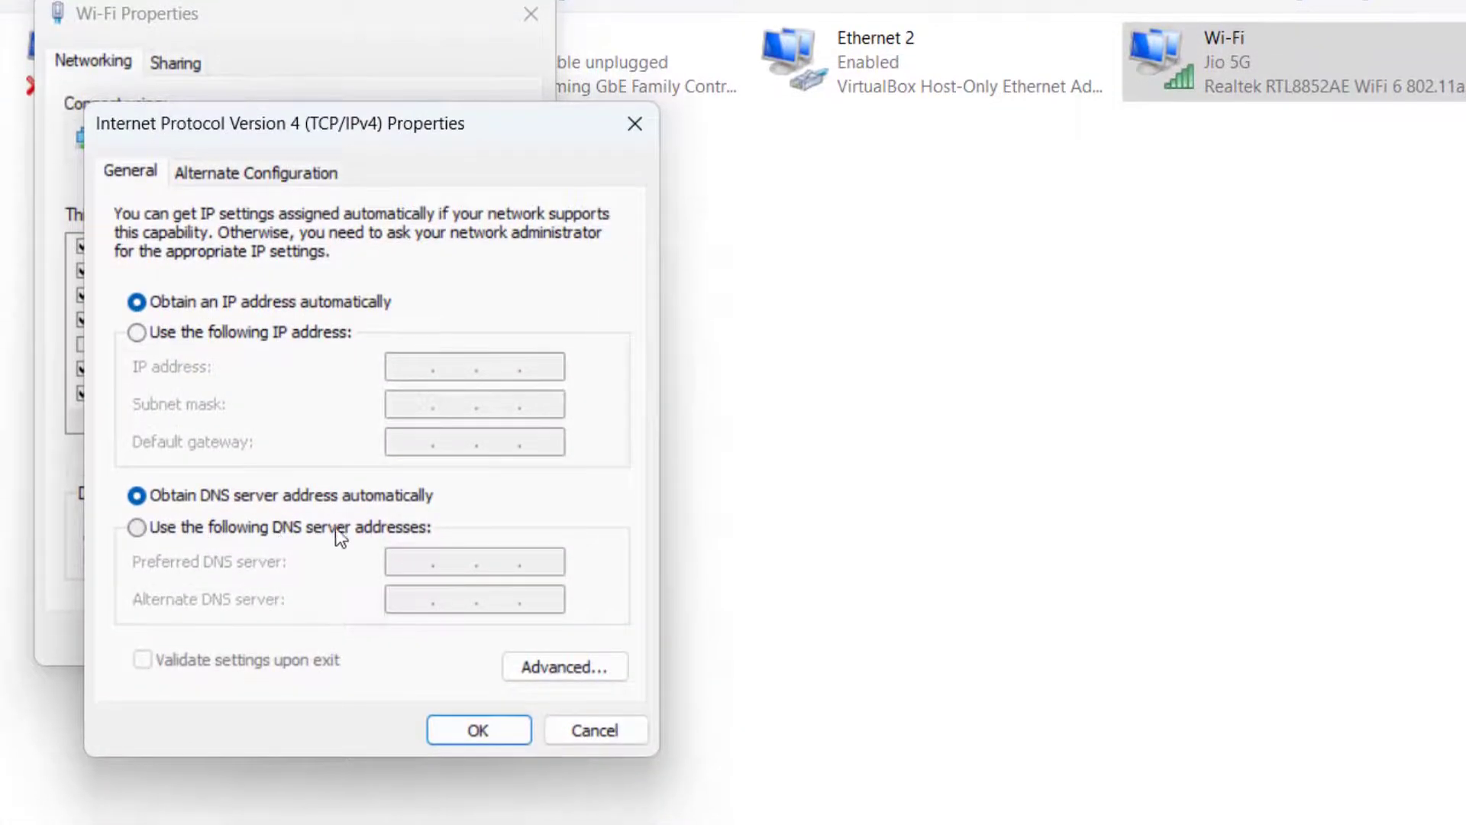
Set manual DNS servers 8.8.8.8 and 8.8.4.4, then close Wi-Fi Properties
left_click(137, 526)
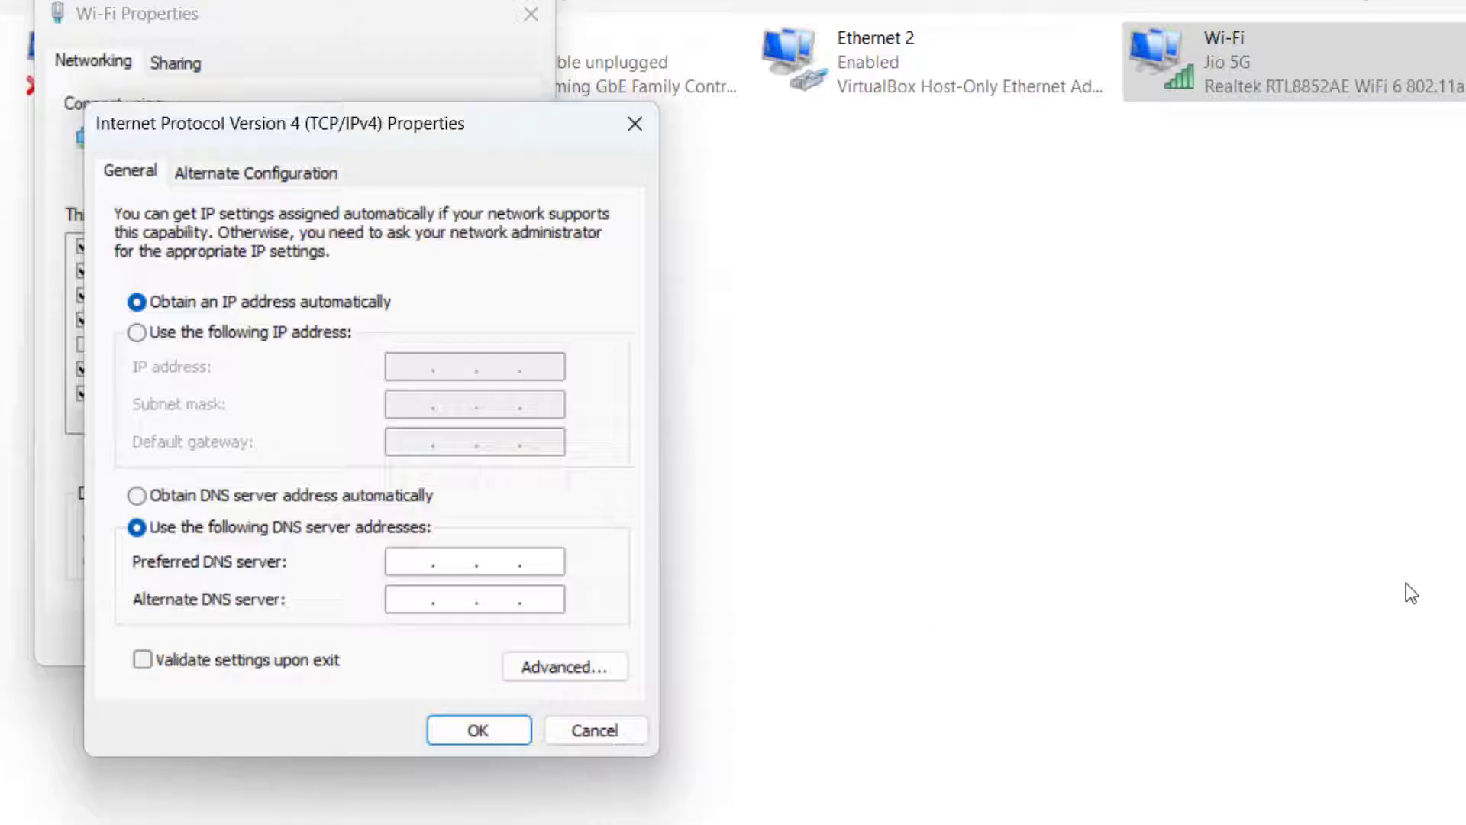
type("8.8.8.")
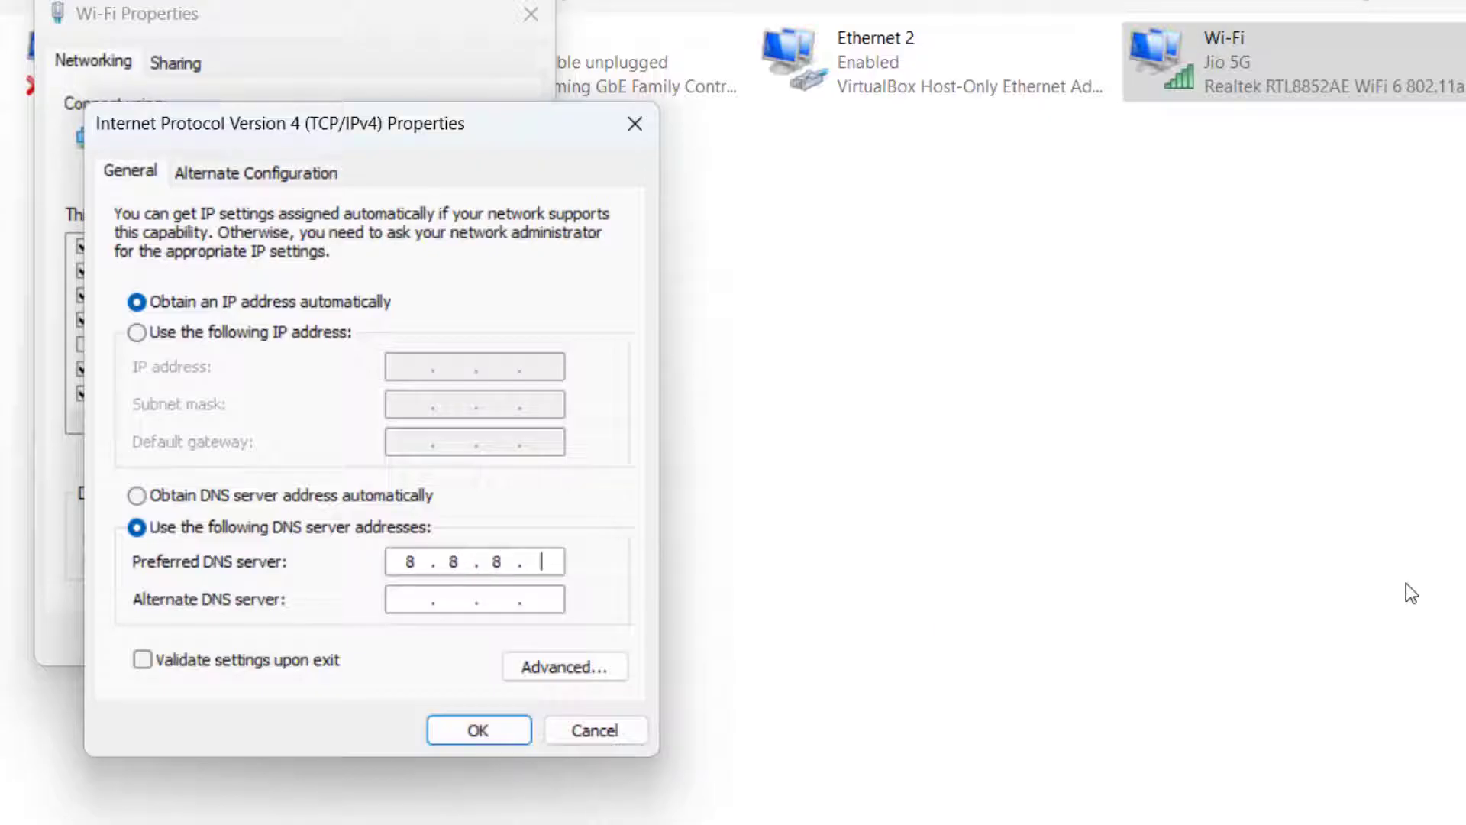
type("8")
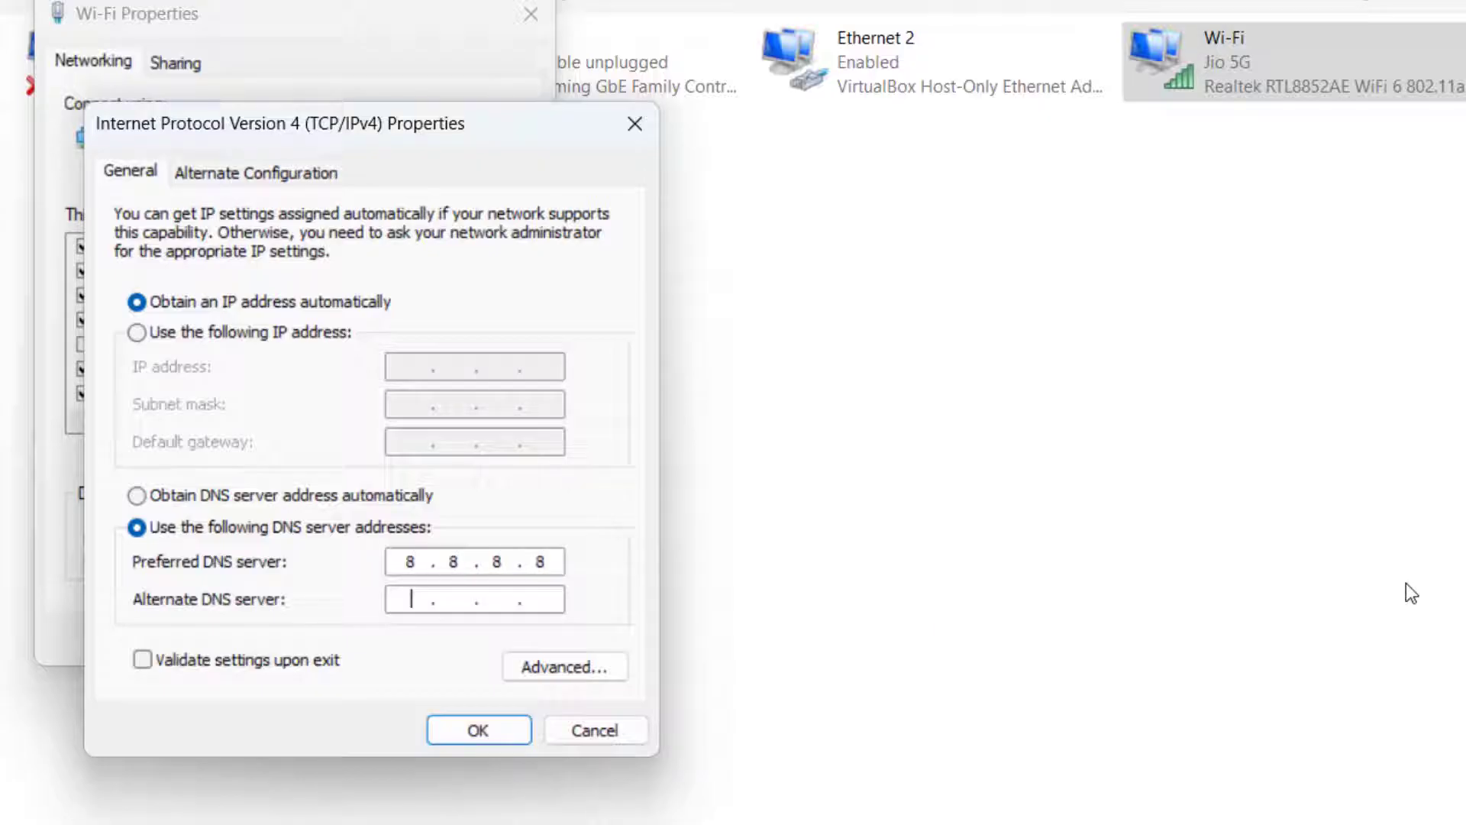
type("8.8..")
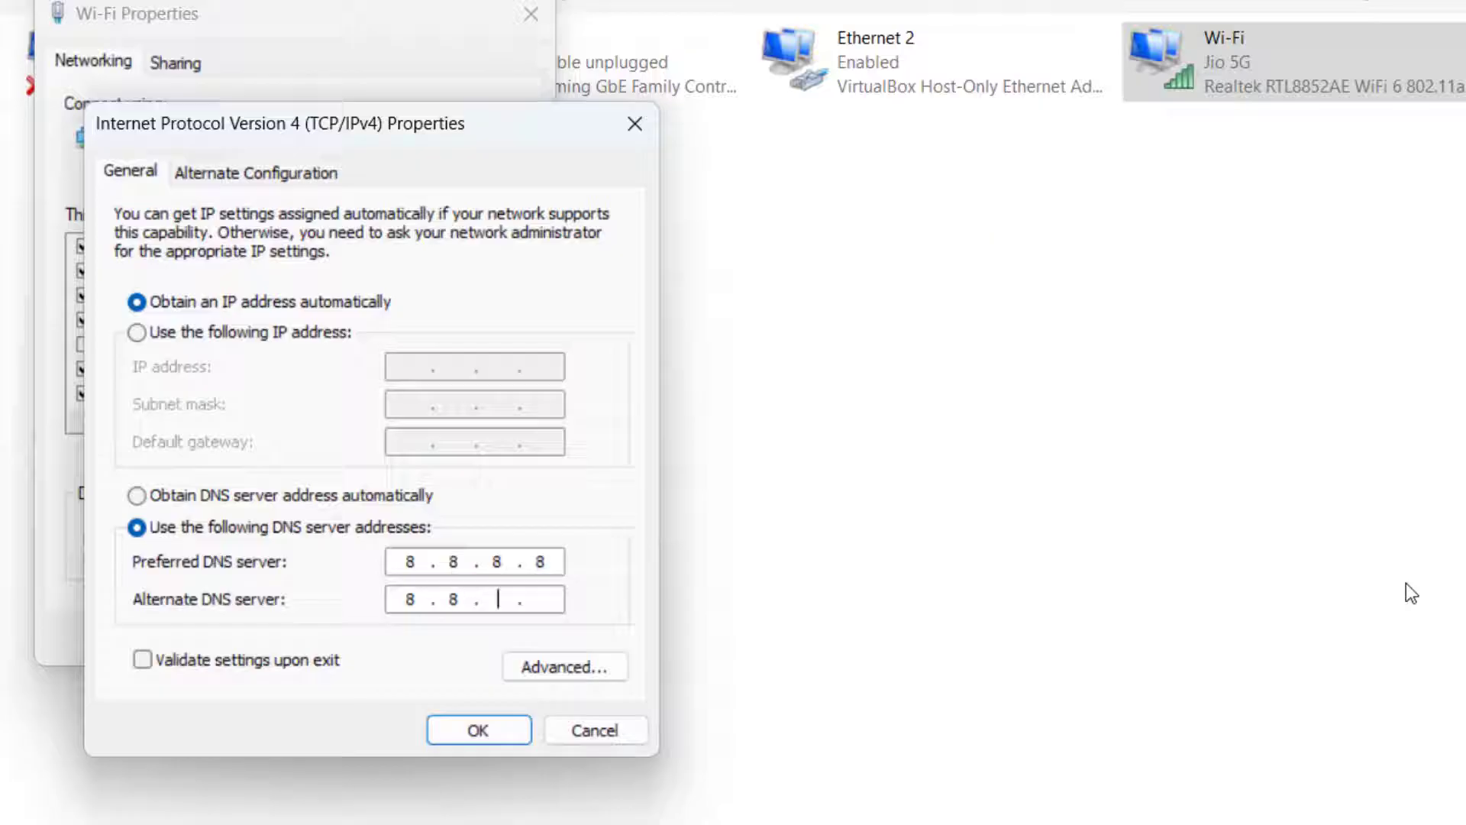
type("4.4")
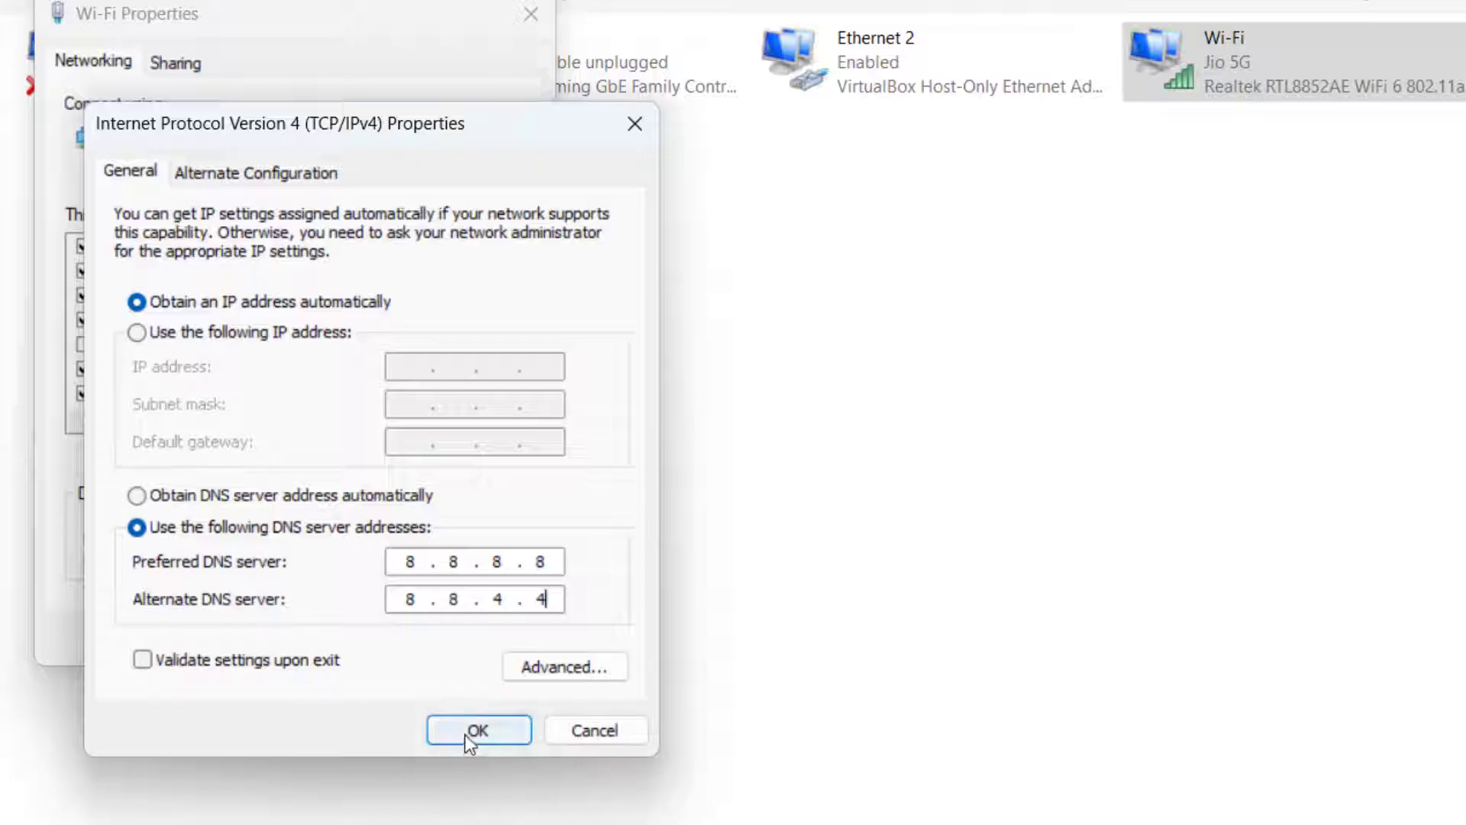
left_click(478, 730)
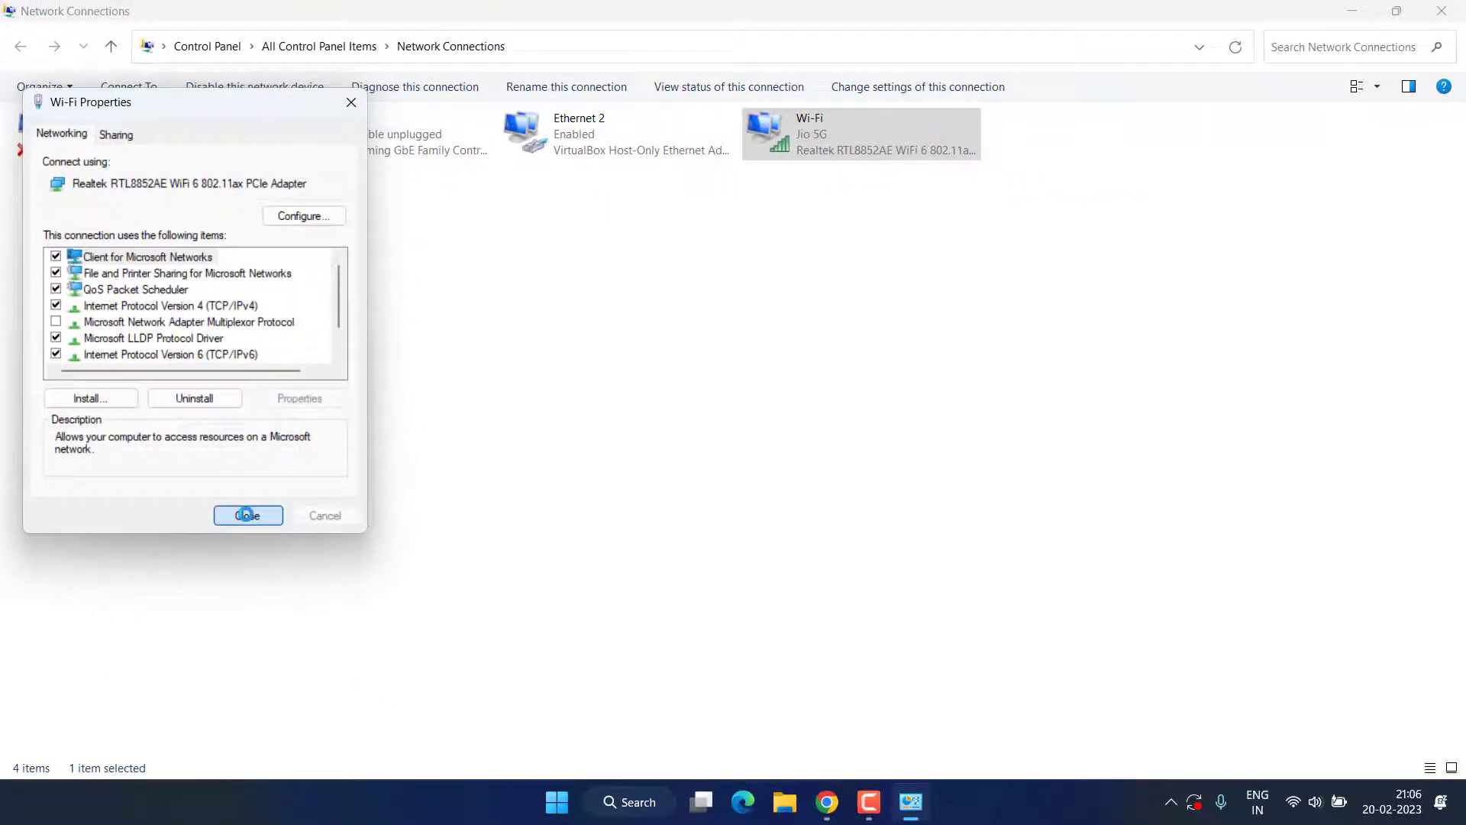
Close the Network Connections window to return to the desktop
left_click(247, 515)
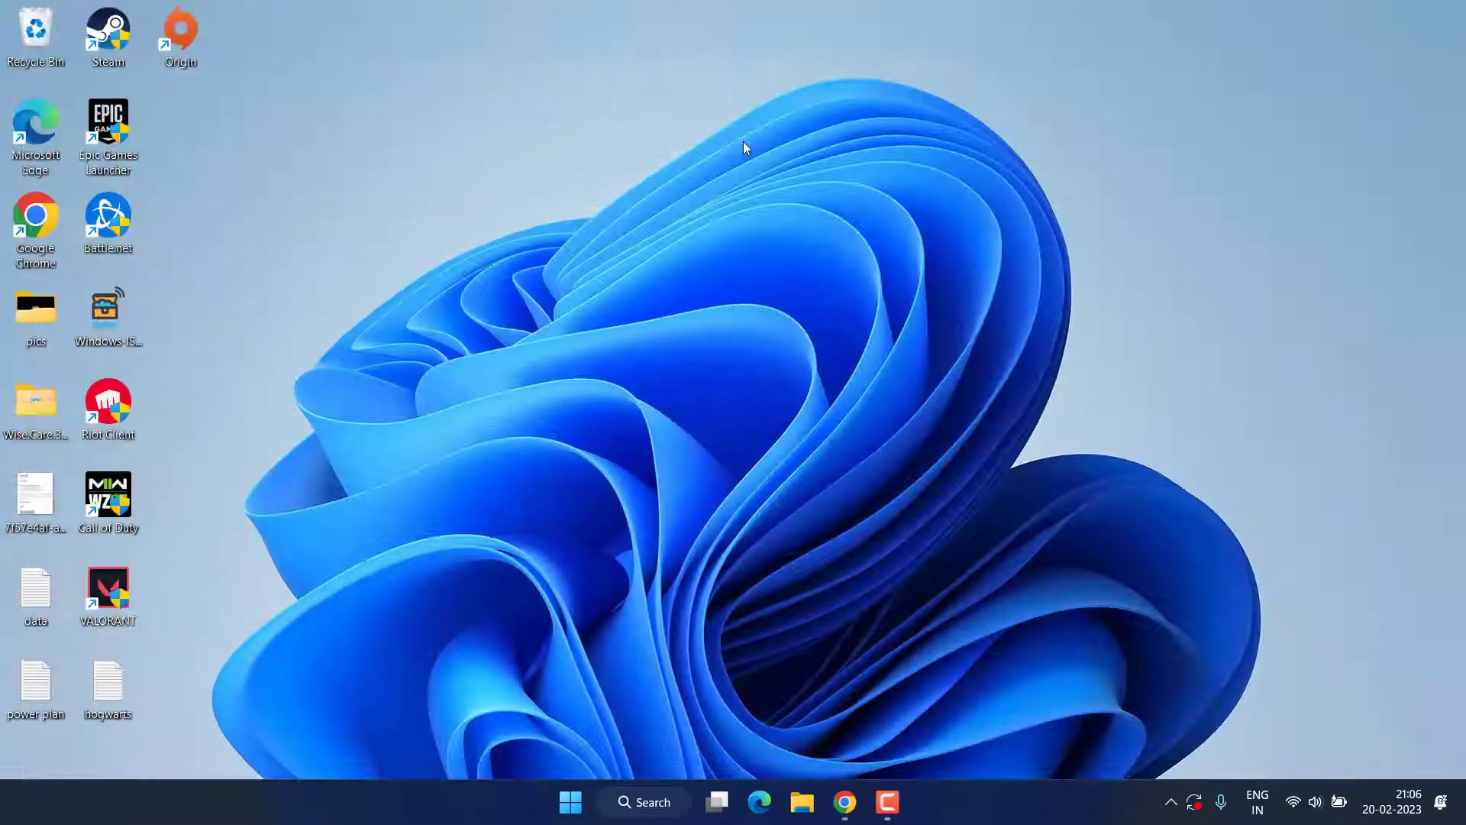
mouse_move(695, 442)
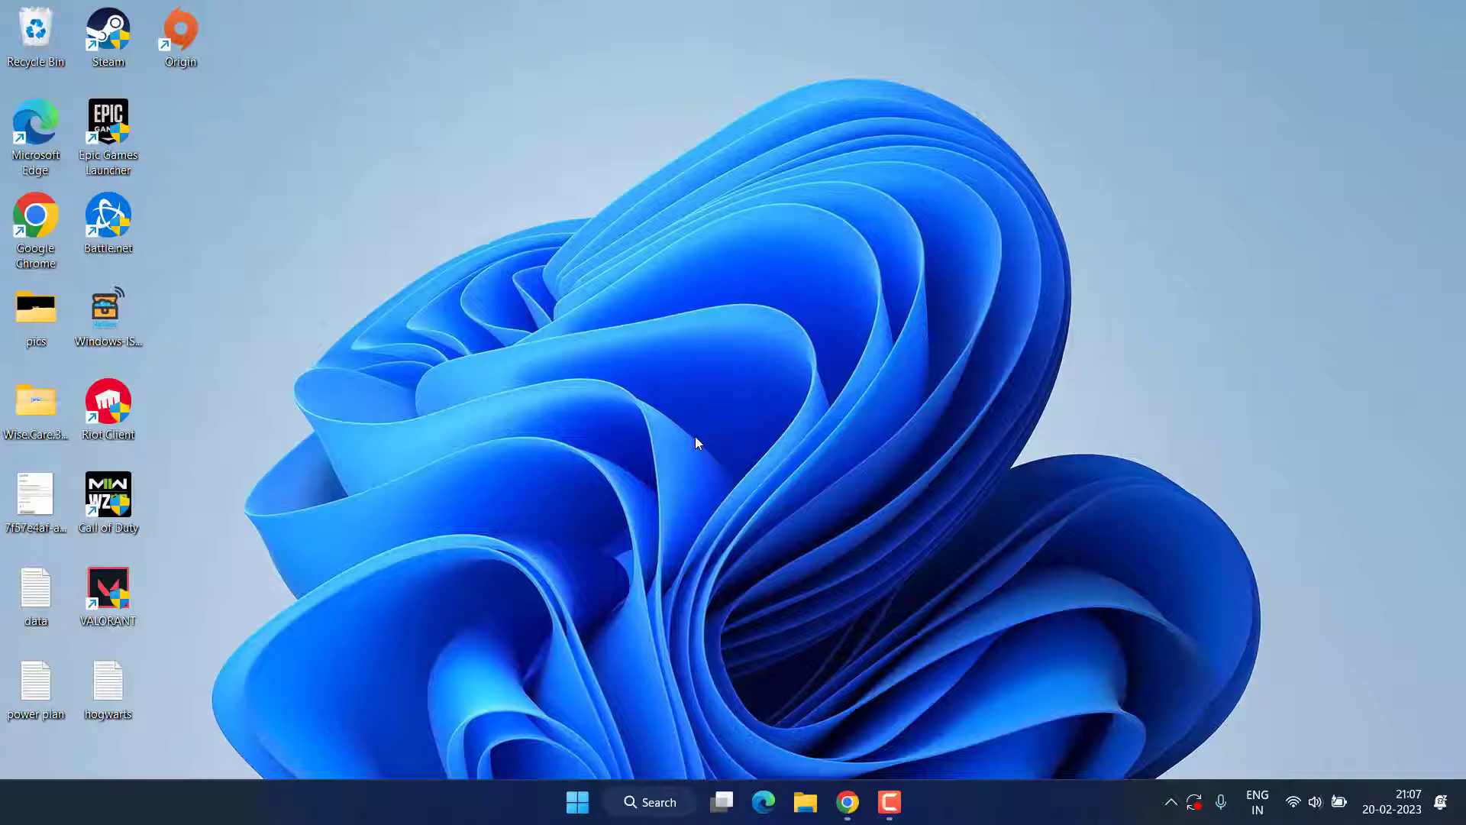
On NordVPN's Download VPN page, start the Windows app download and cancel saving NordVPNSetup
left_click(846, 801)
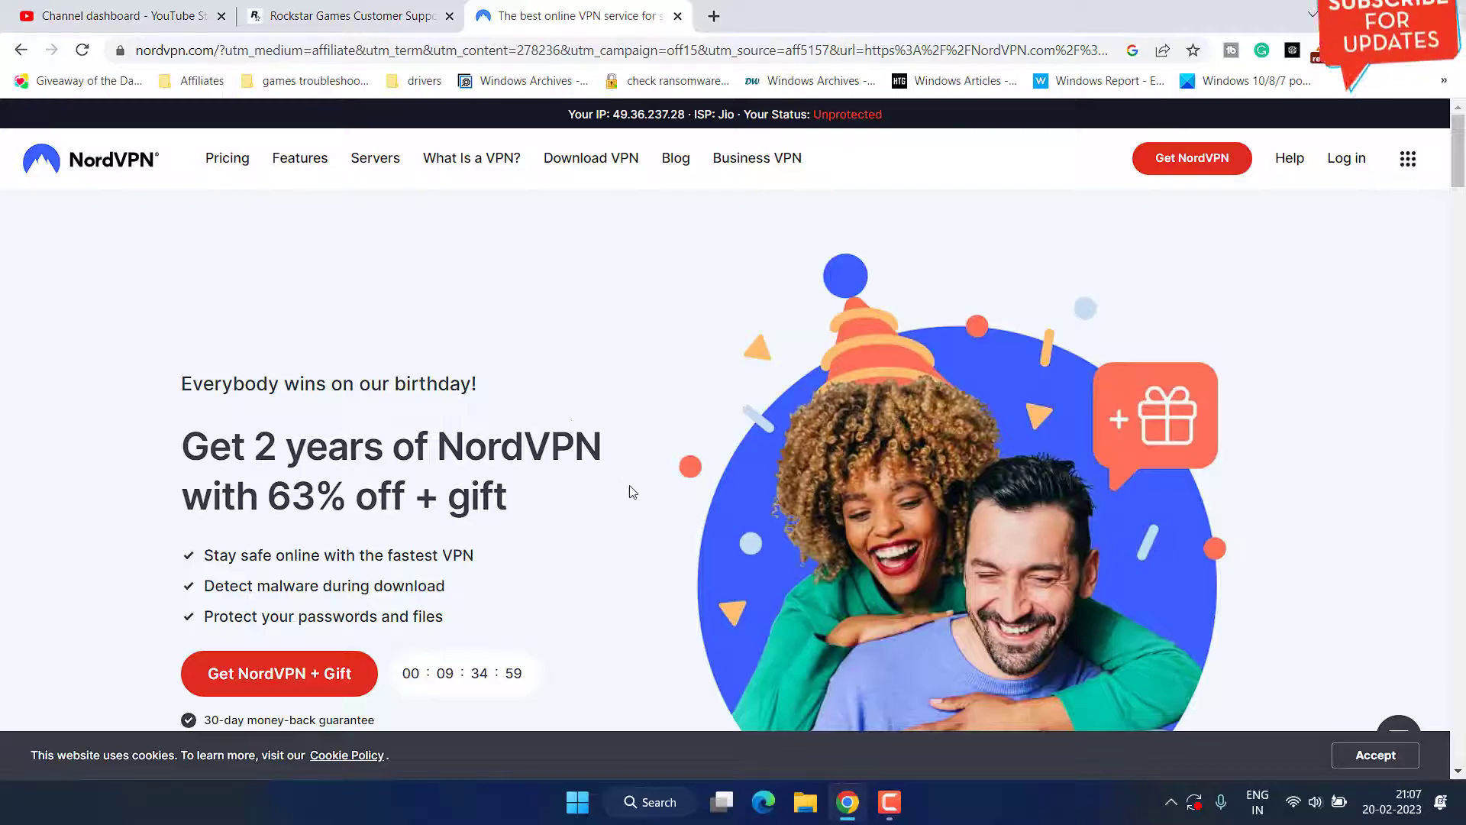
mouse_move(626, 475)
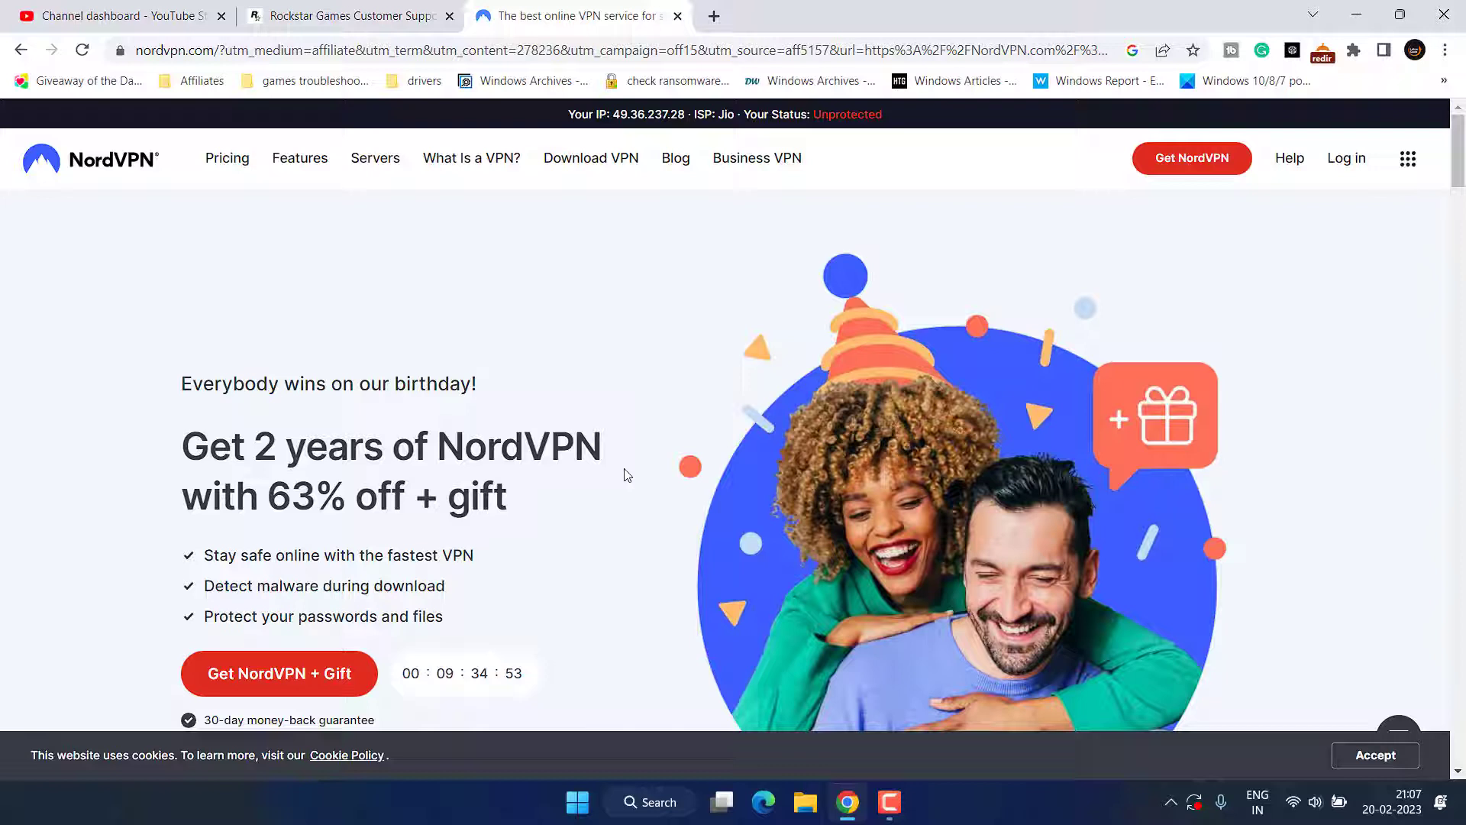
mouse_move(601, 459)
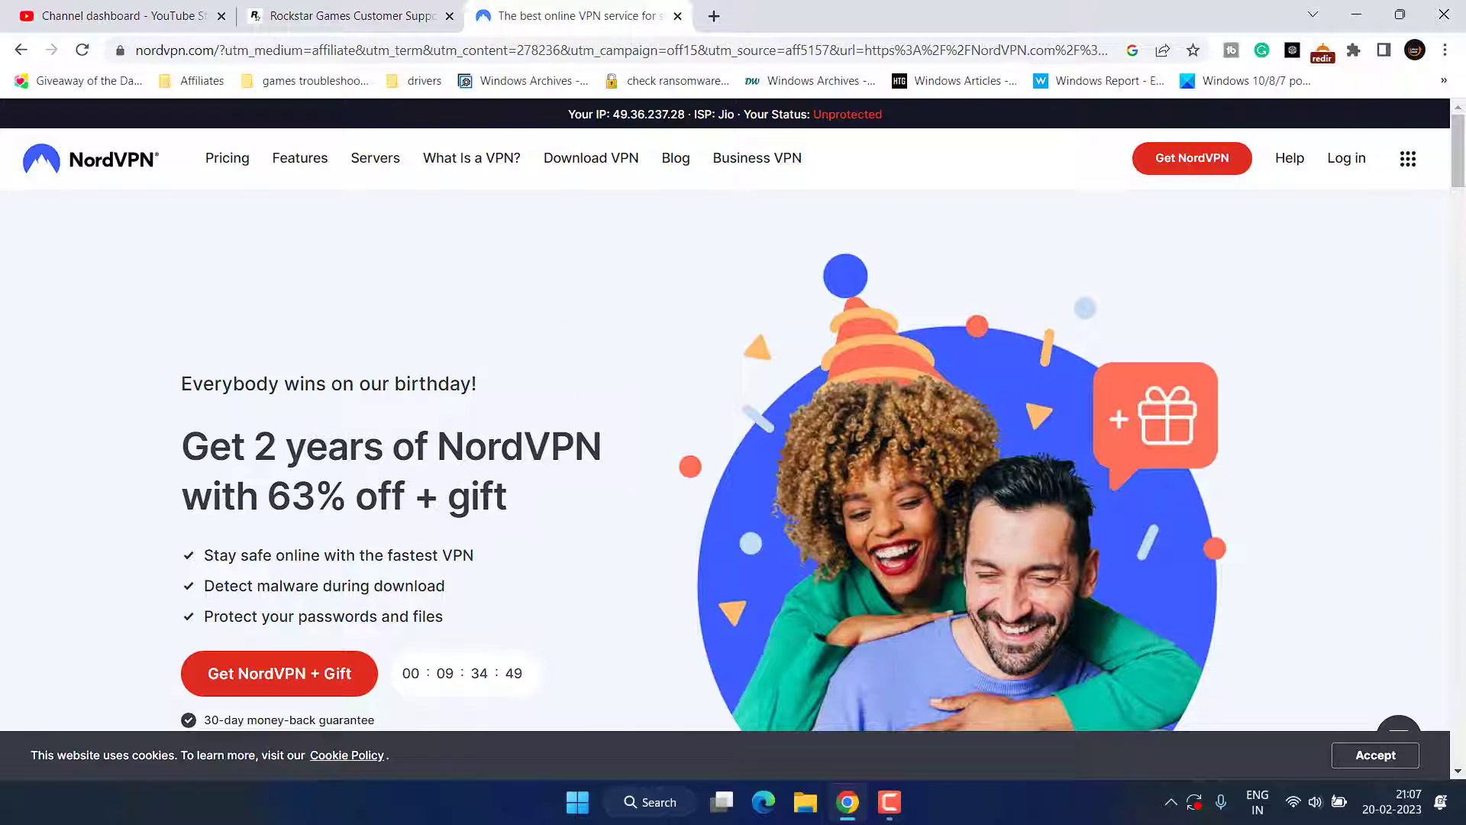
mouse_move(390, 342)
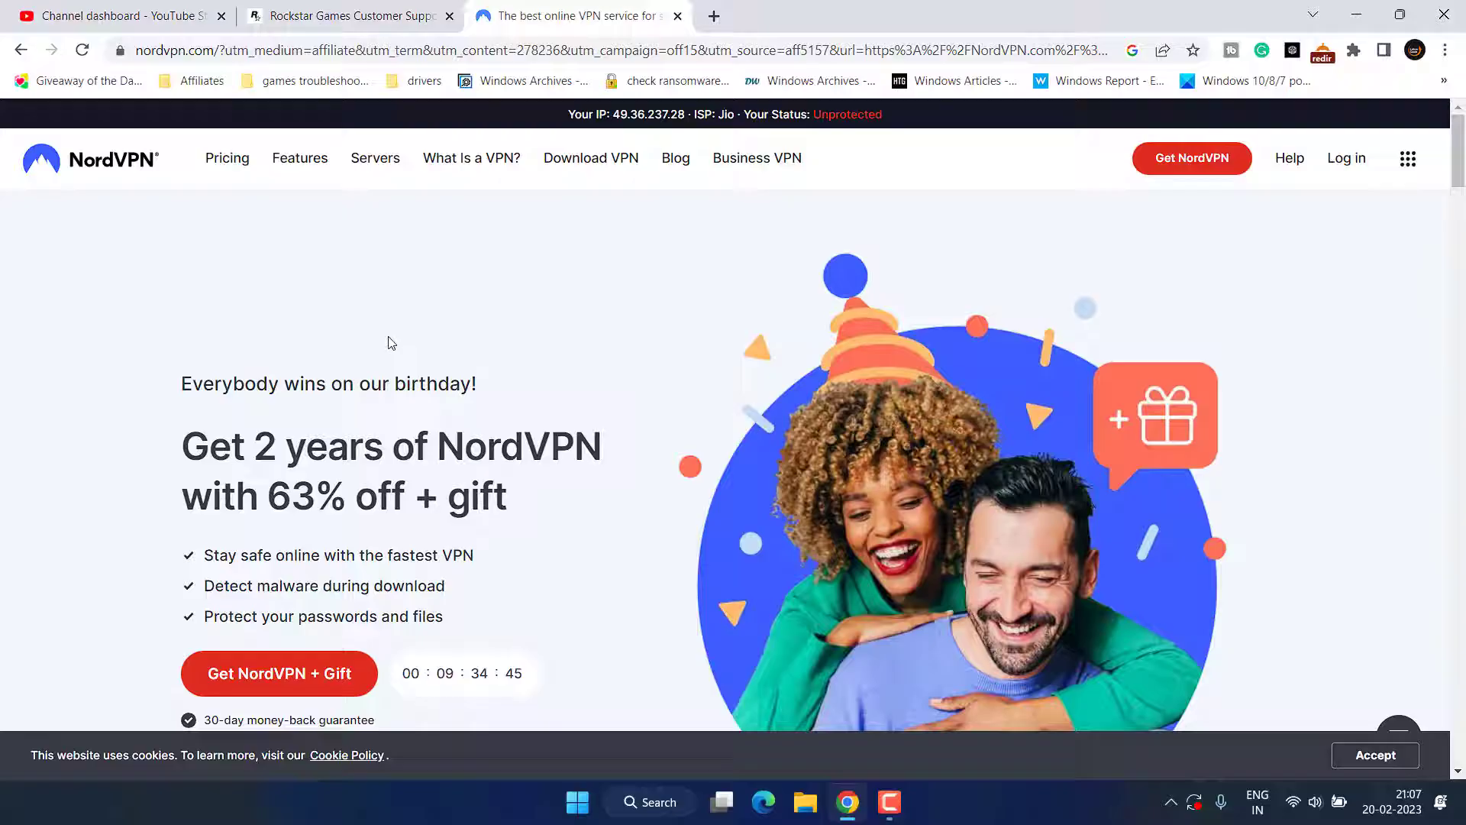
mouse_move(590, 158)
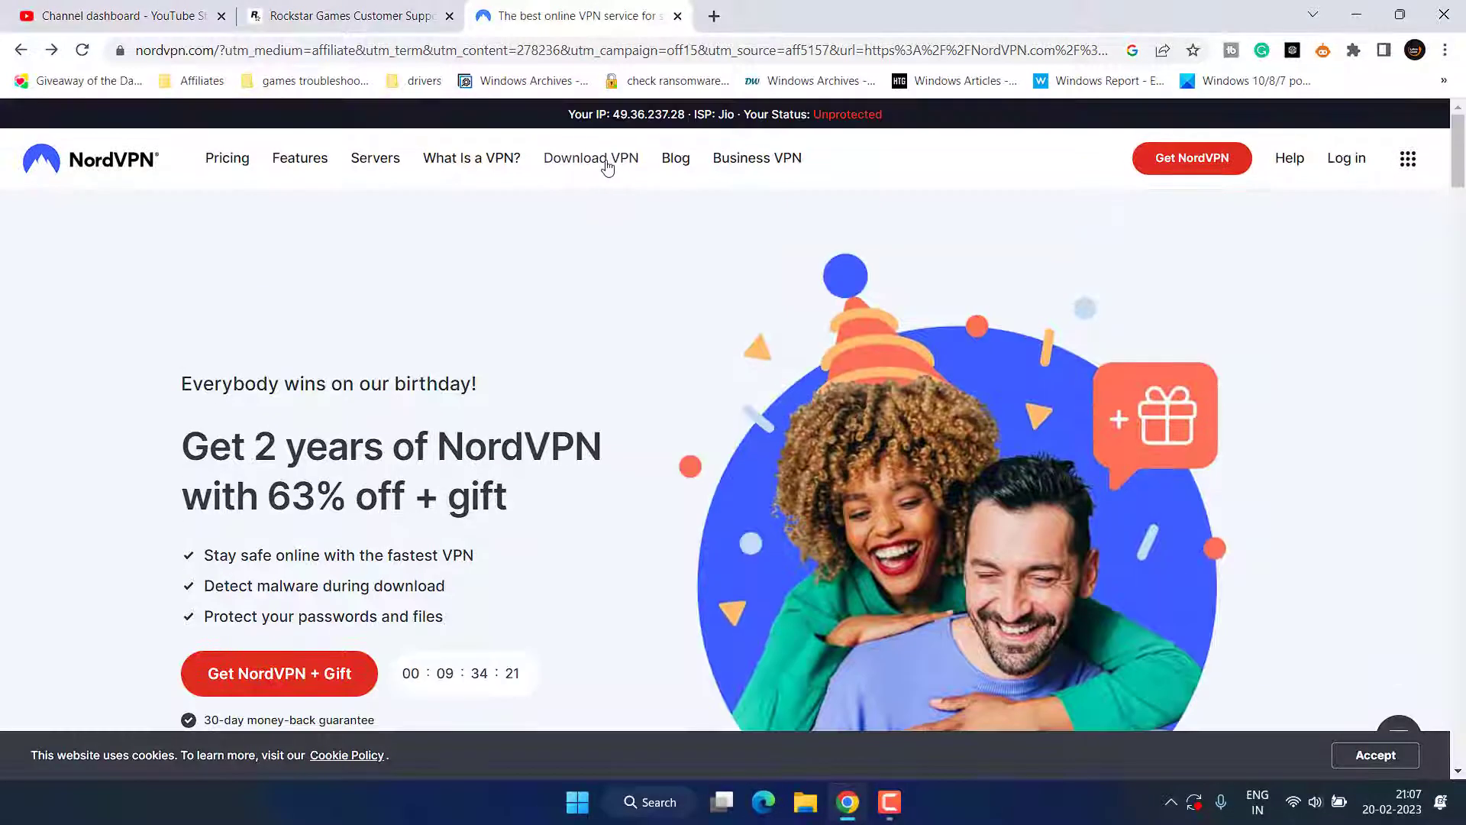
left_click(590, 157)
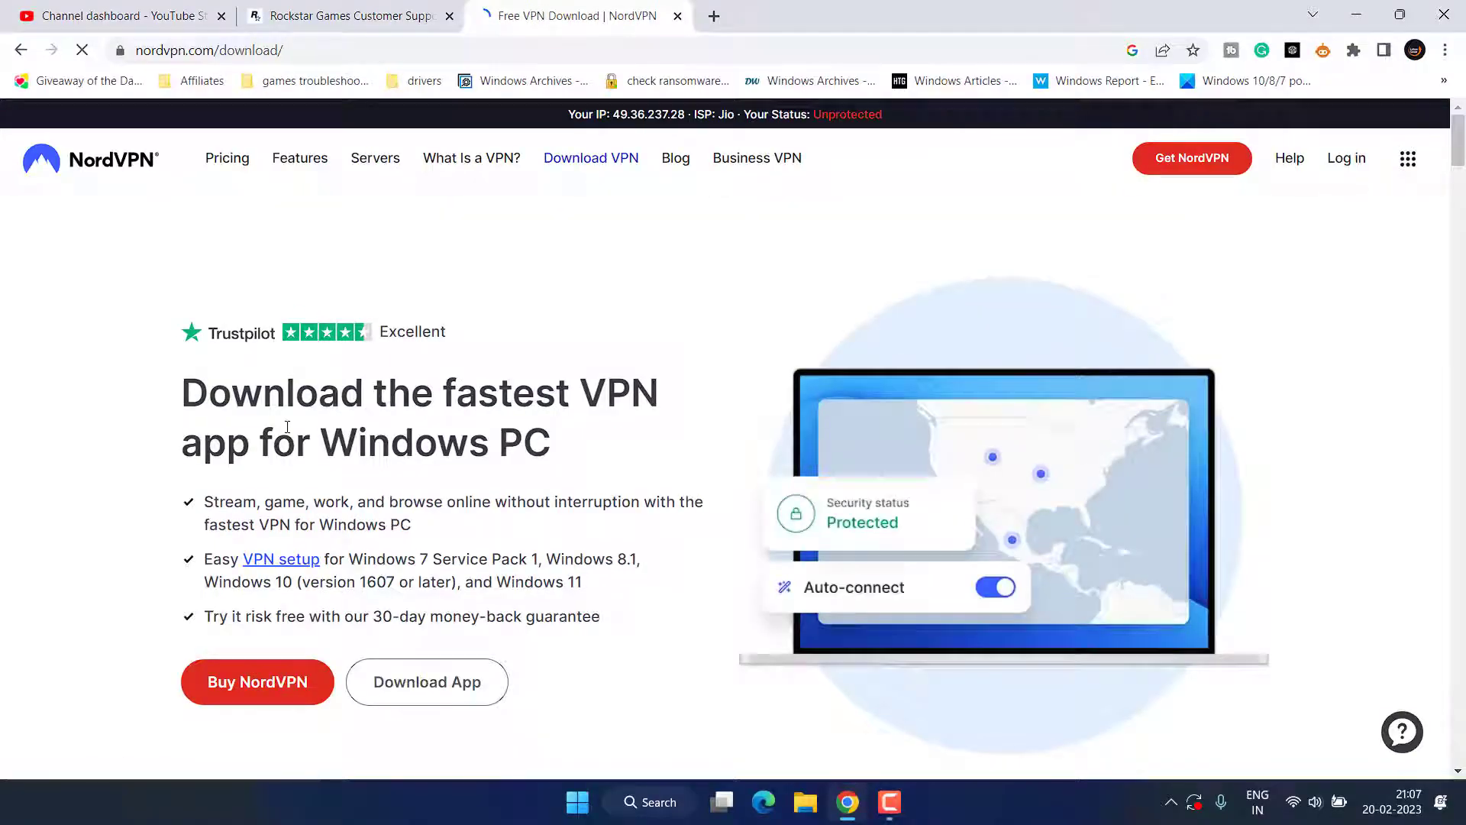
scroll("down", 3)
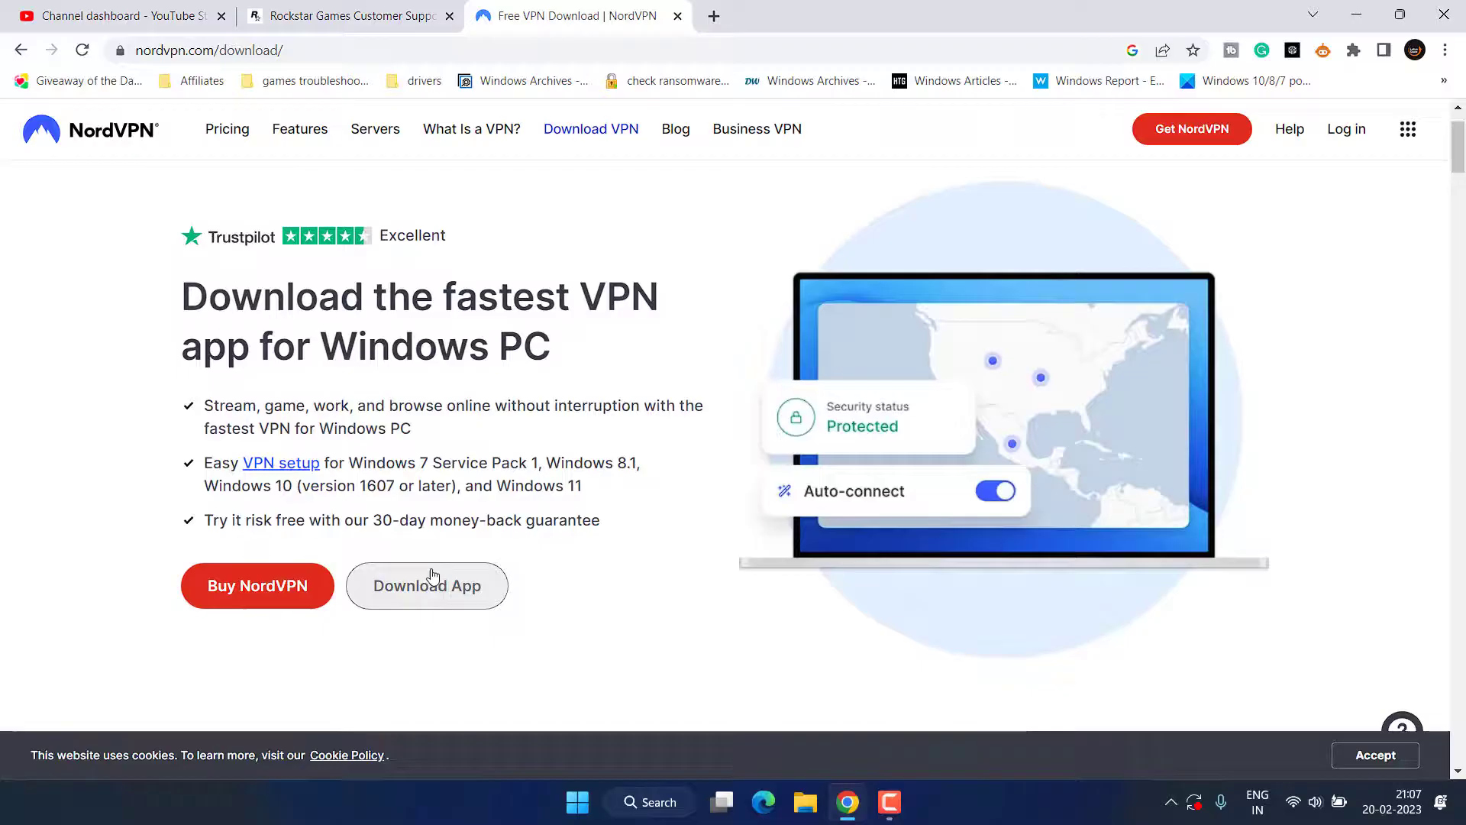
left_click(426, 585)
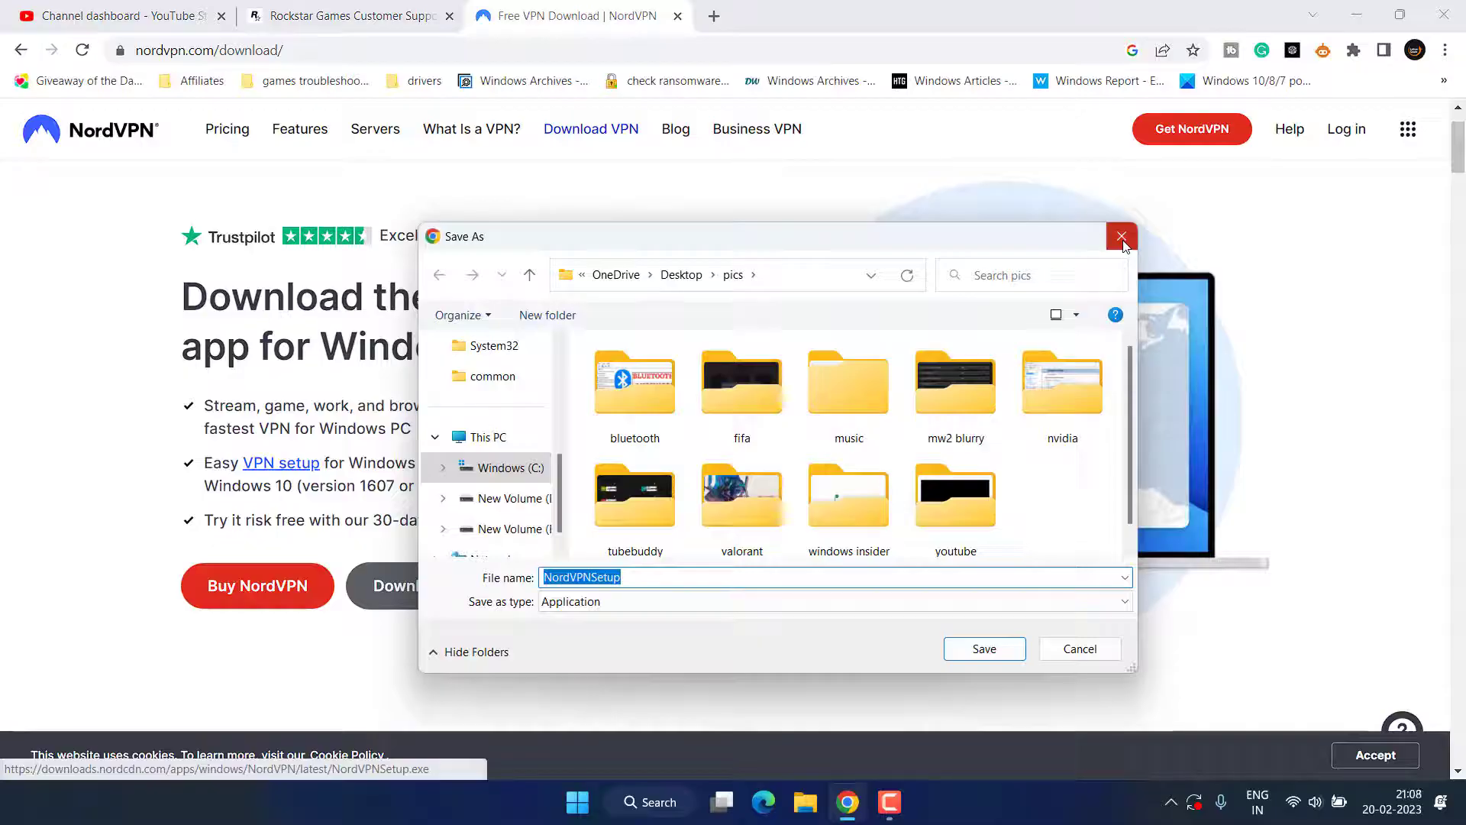
left_click(1121, 236)
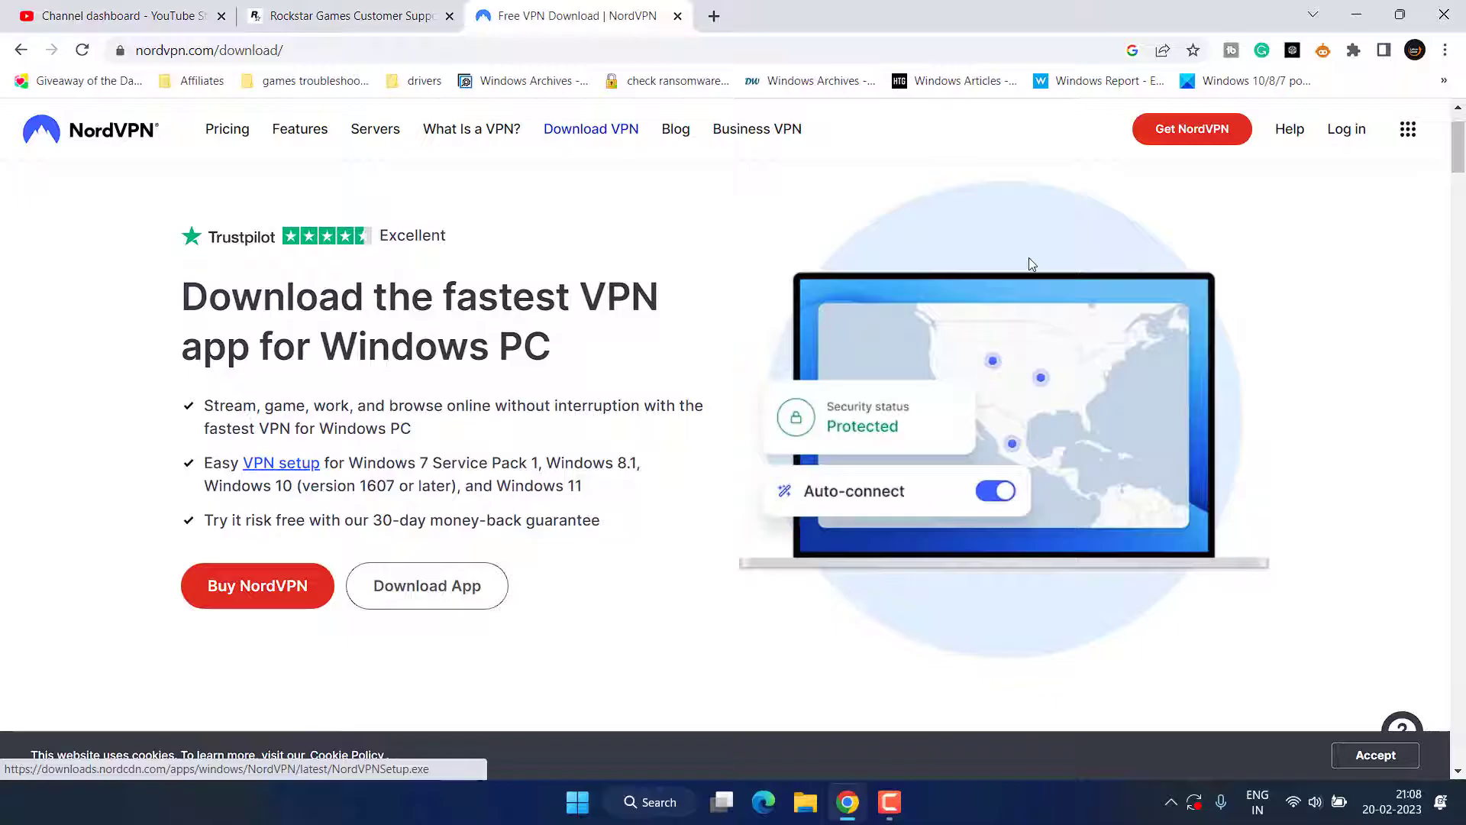
mouse_move(984, 284)
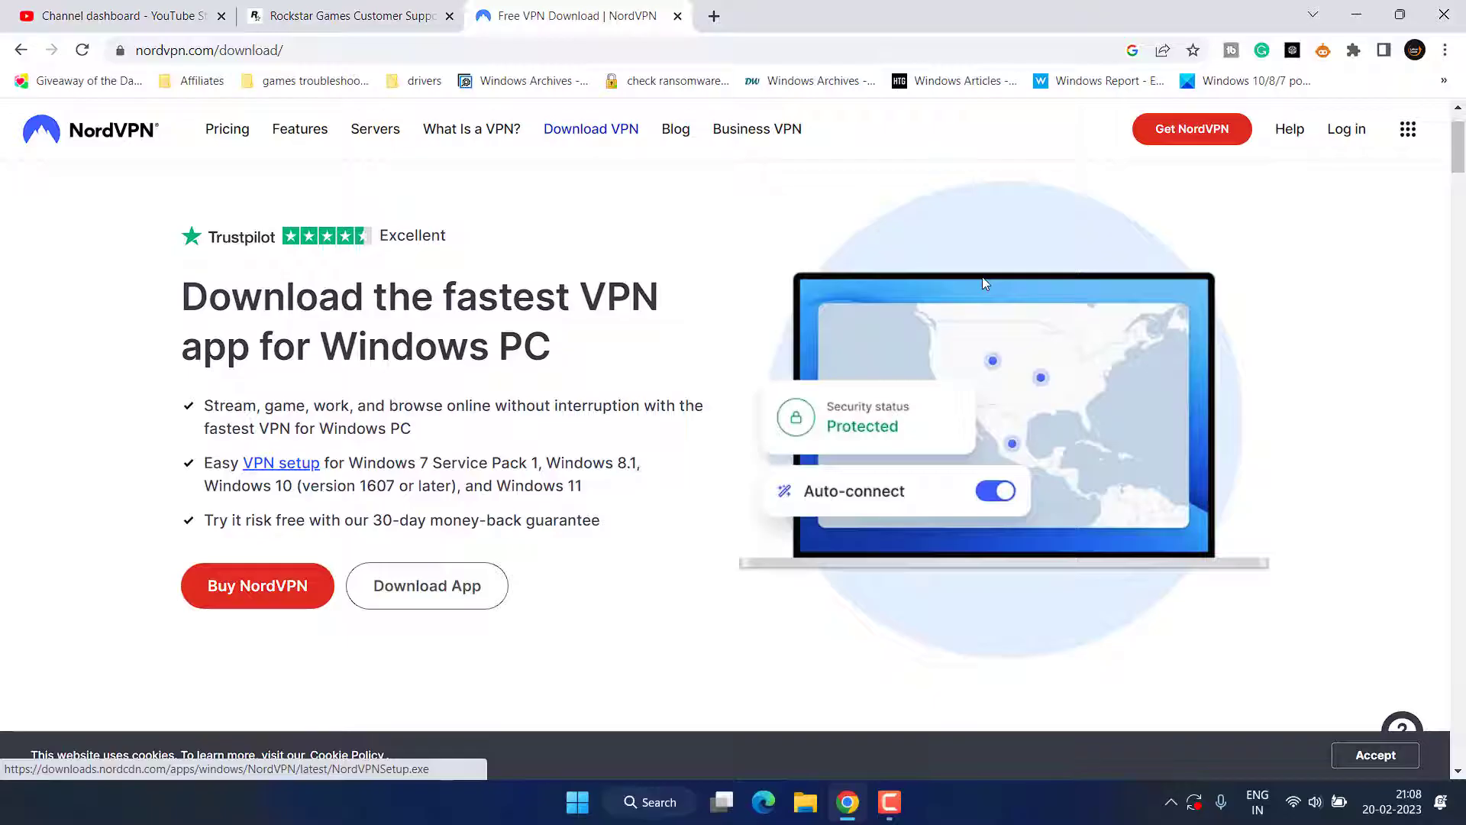
Switch to the Rockstar Support tab and scroll through its Service Status page and legend
left_click(349, 16)
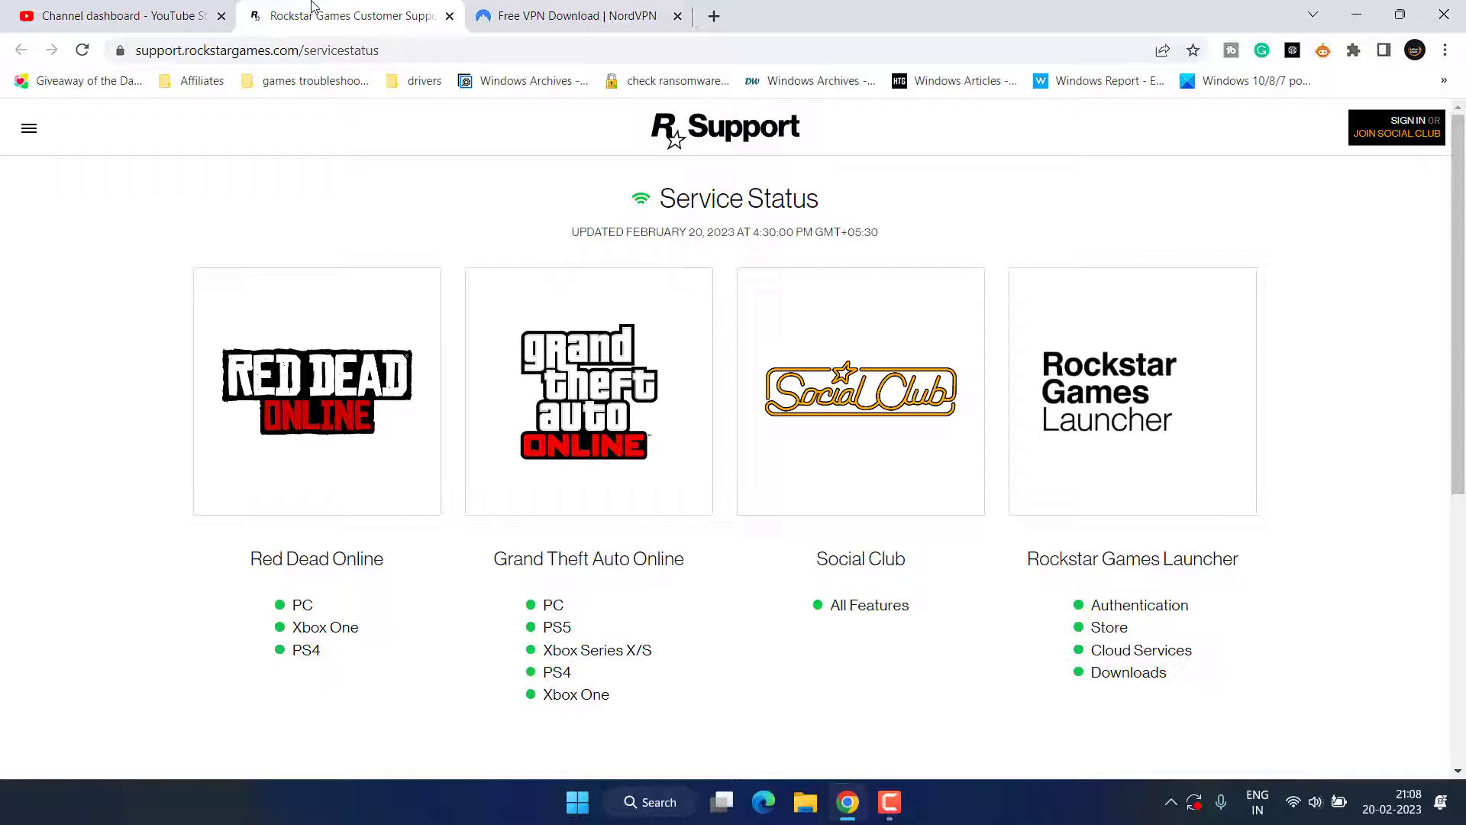
mouse_move(330, 659)
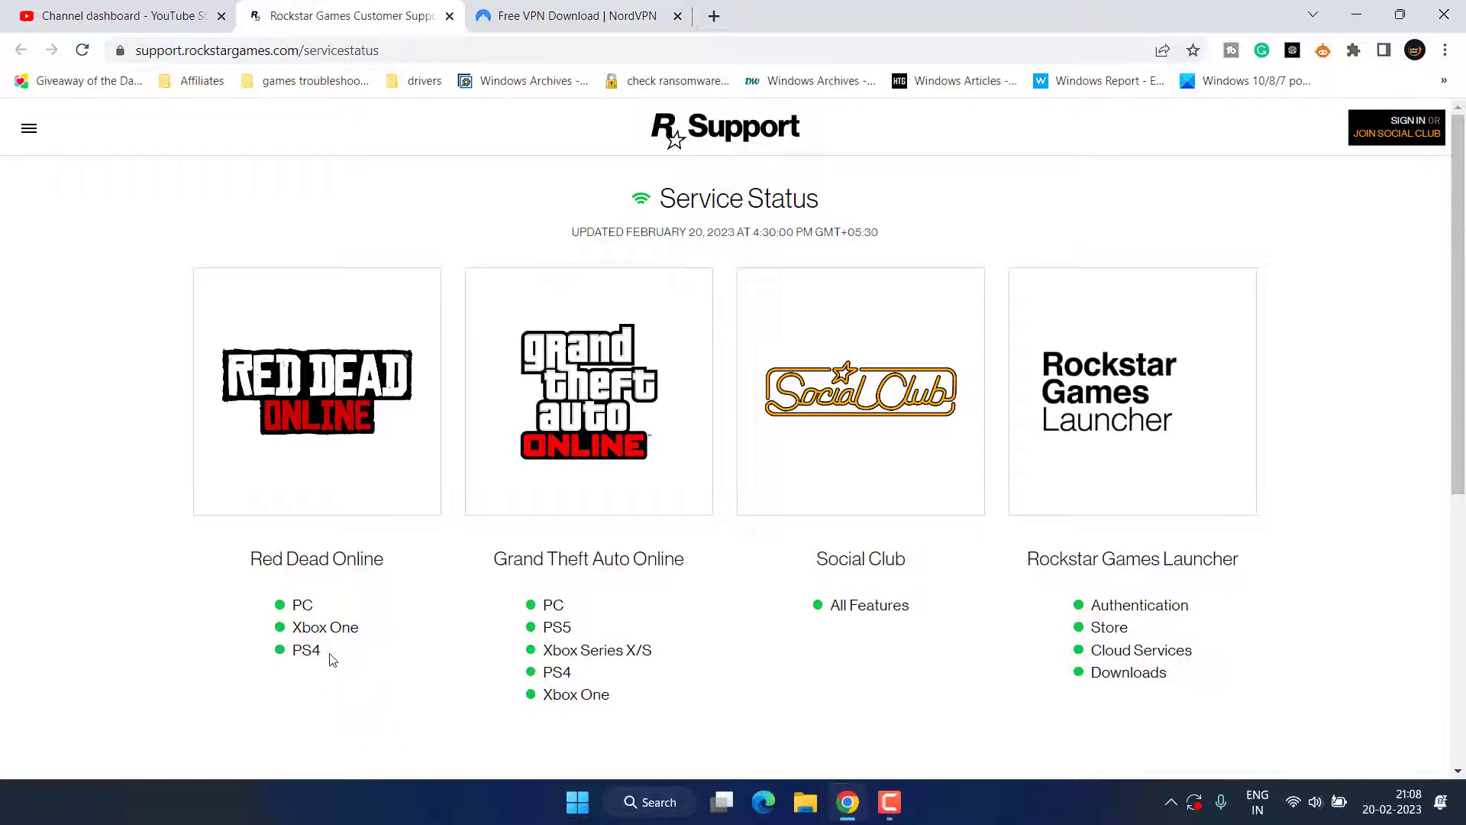
scroll("down", 3)
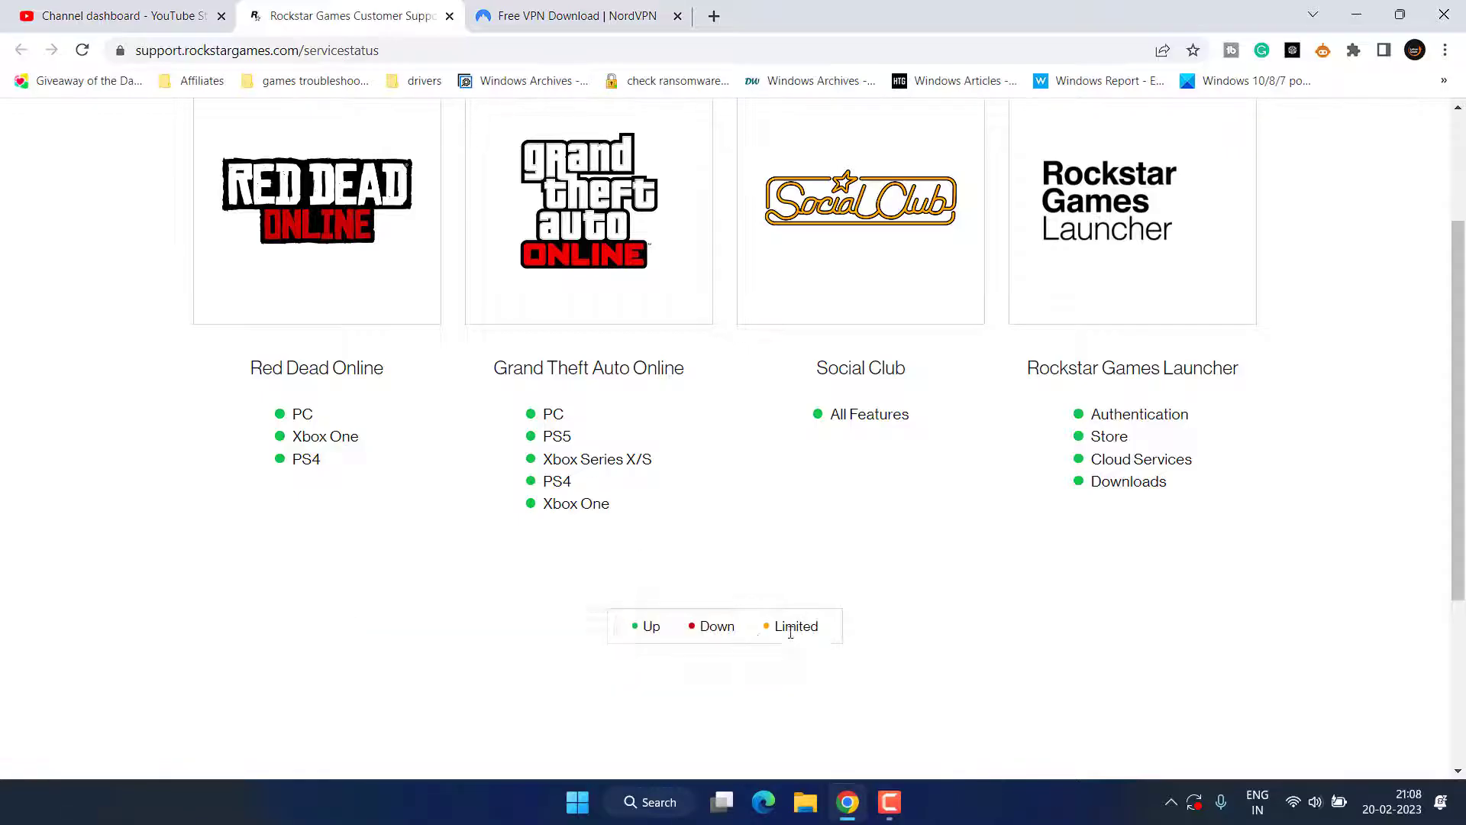
mouse_move(589, 571)
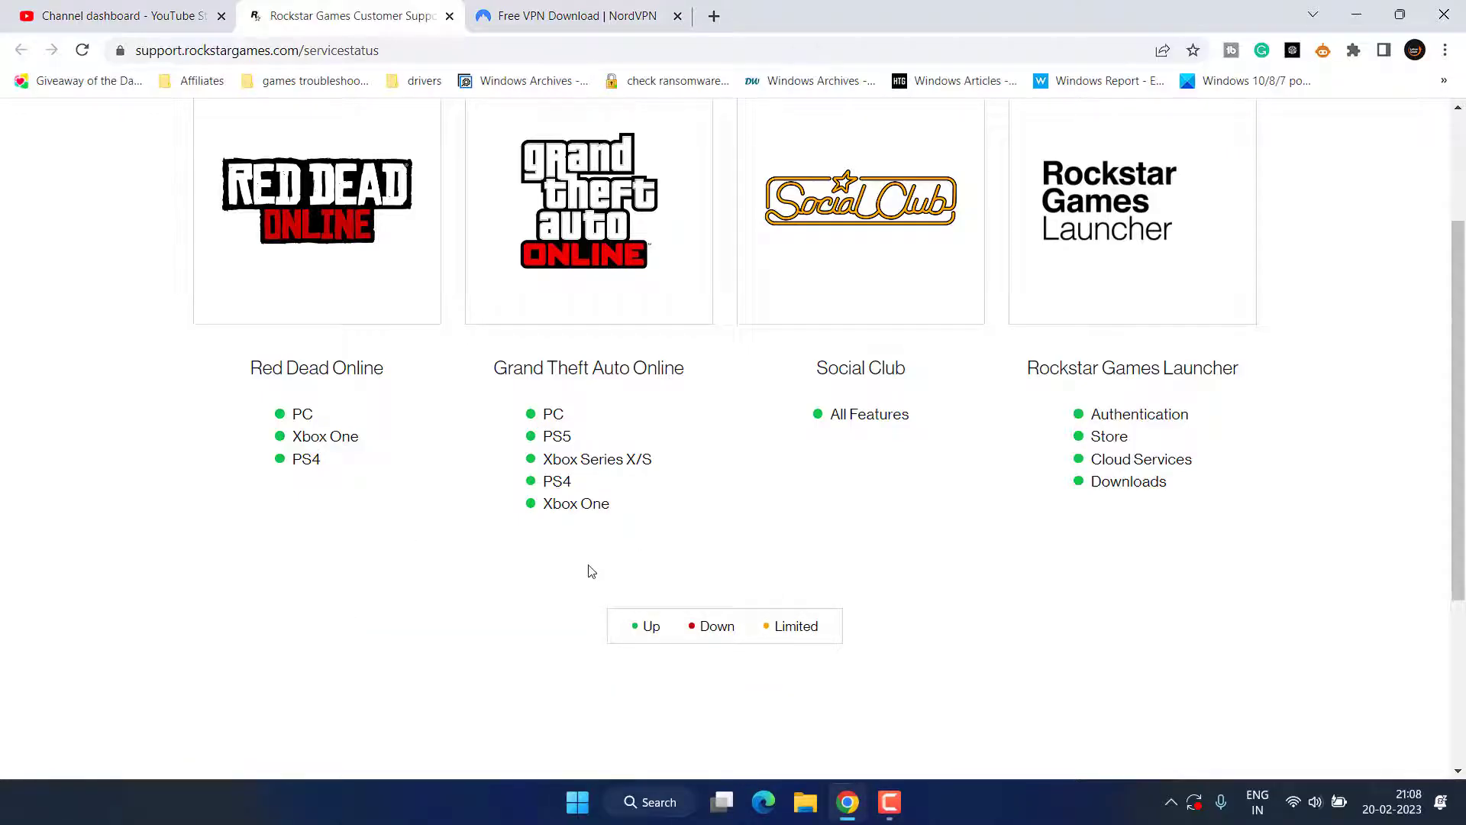
mouse_move(650, 507)
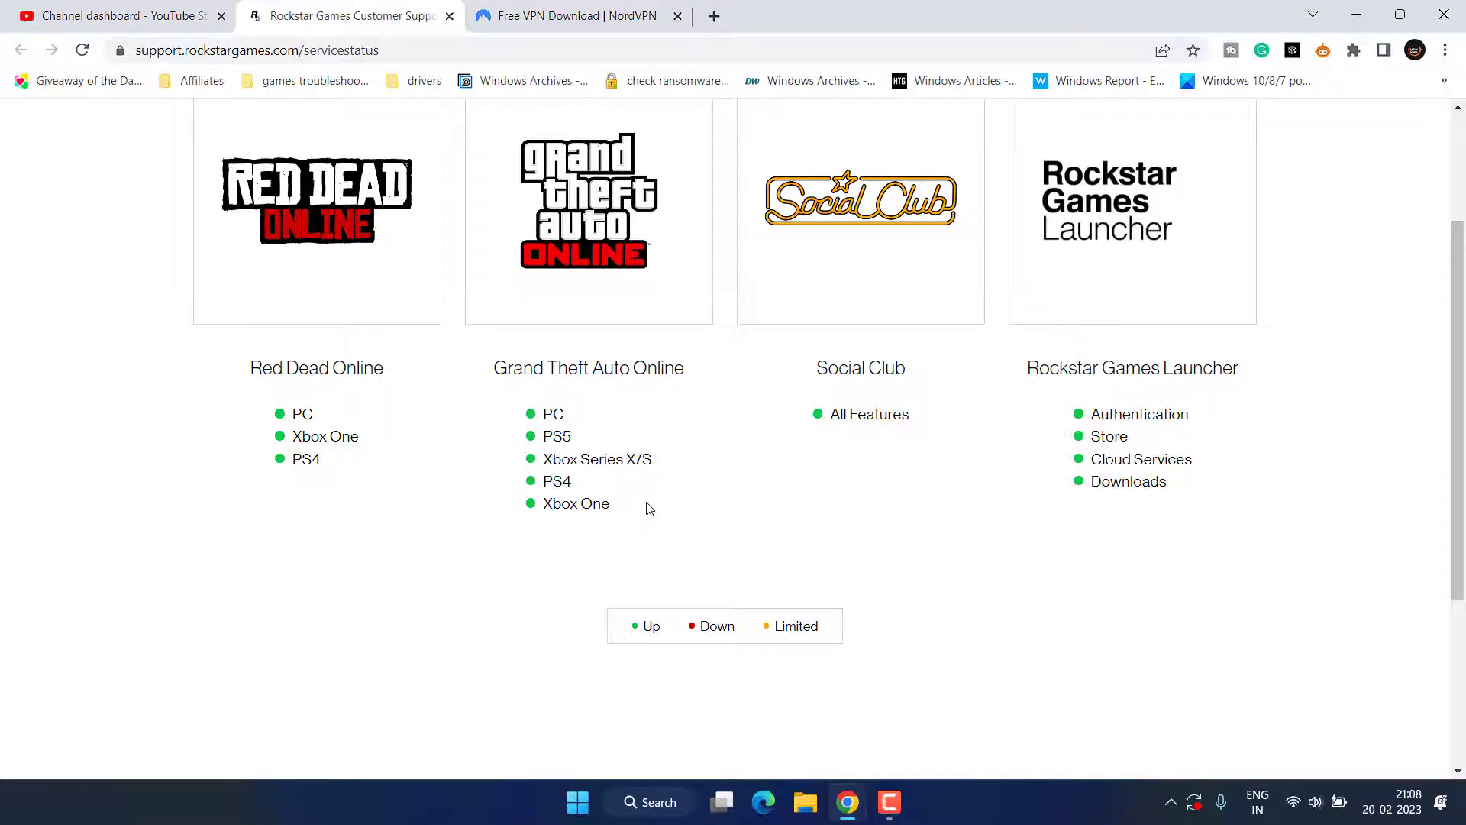
mouse_move(458, 428)
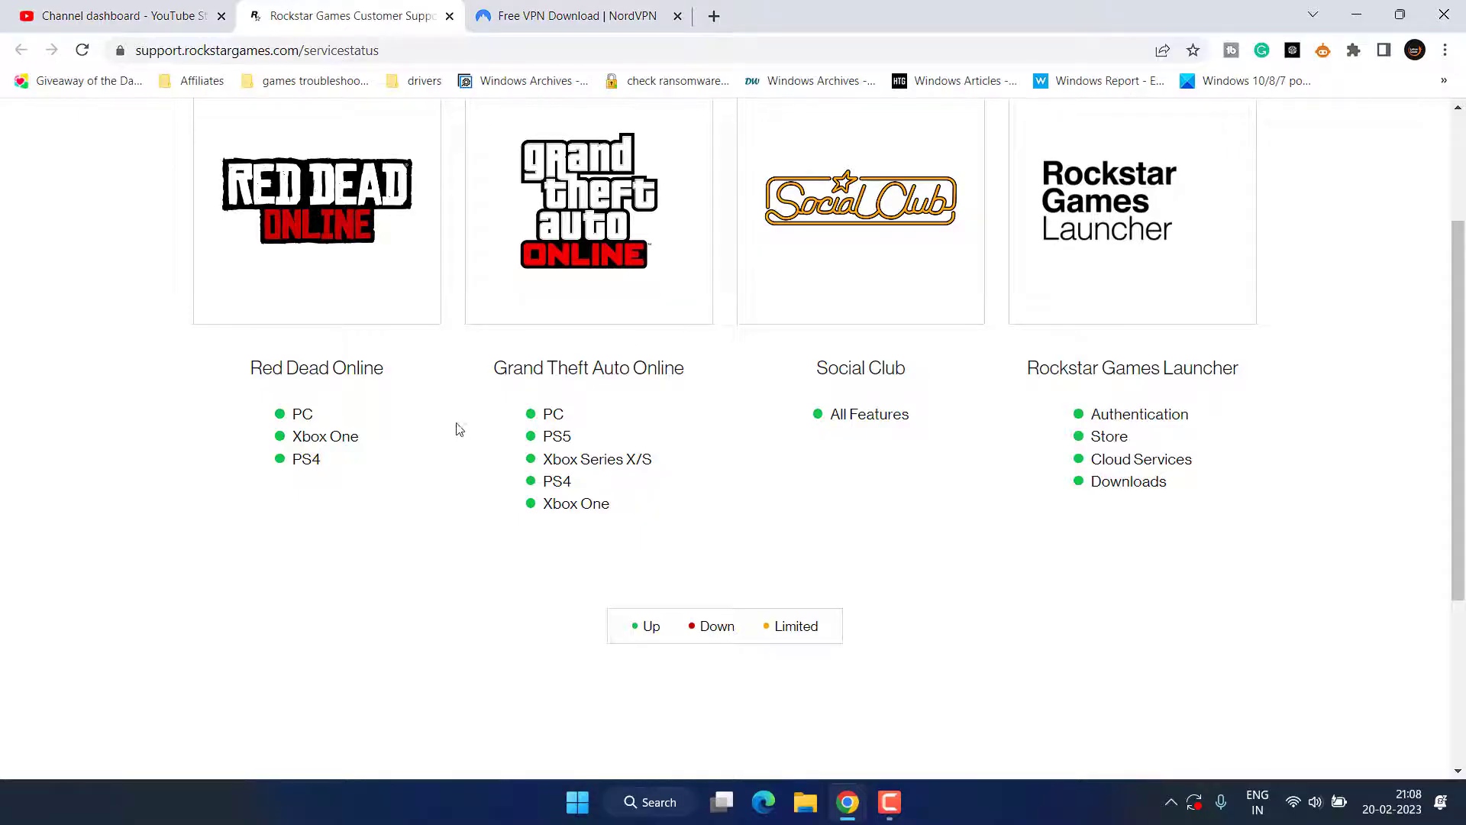
scroll("up", 3)
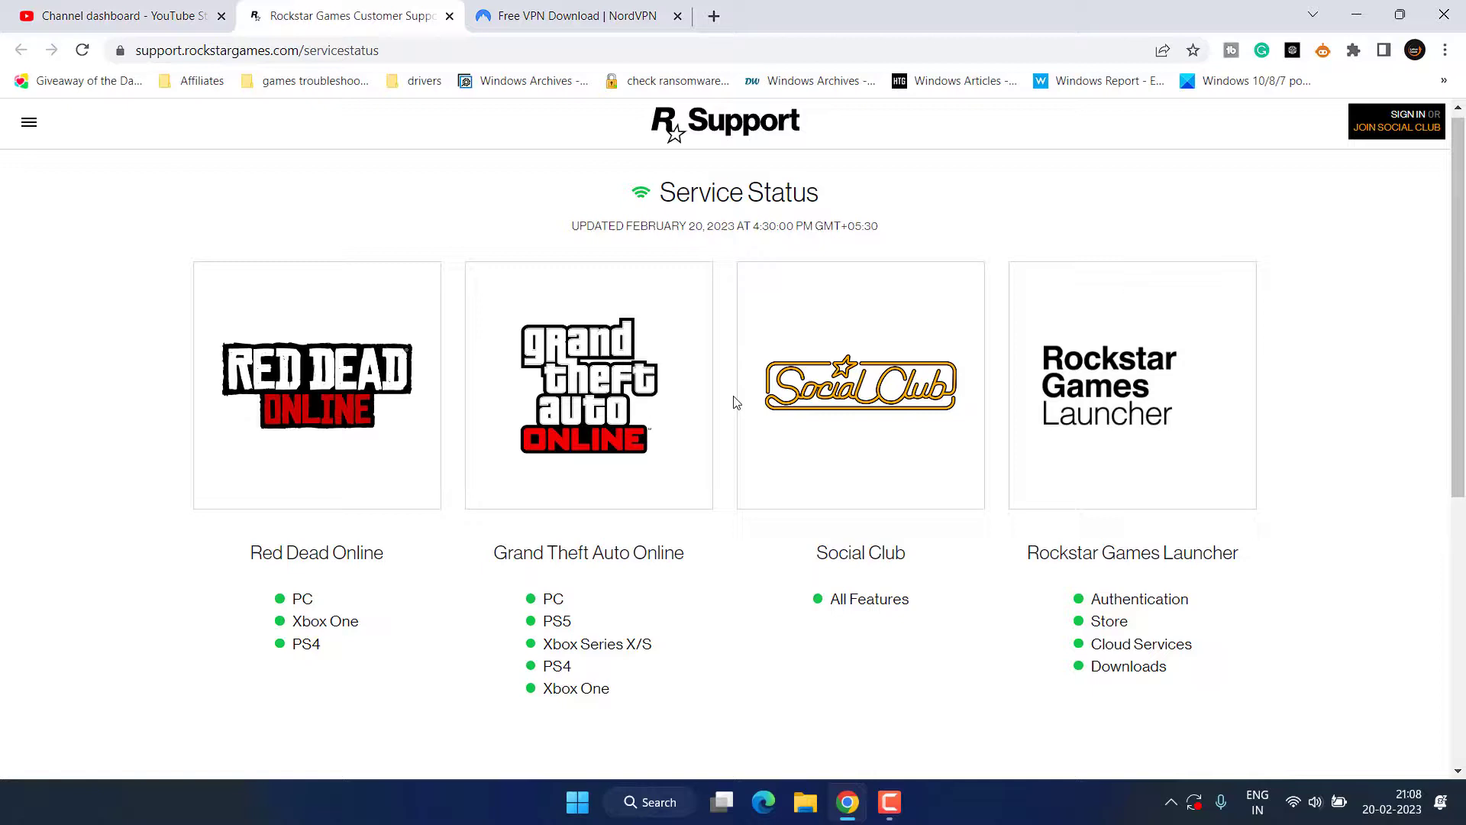